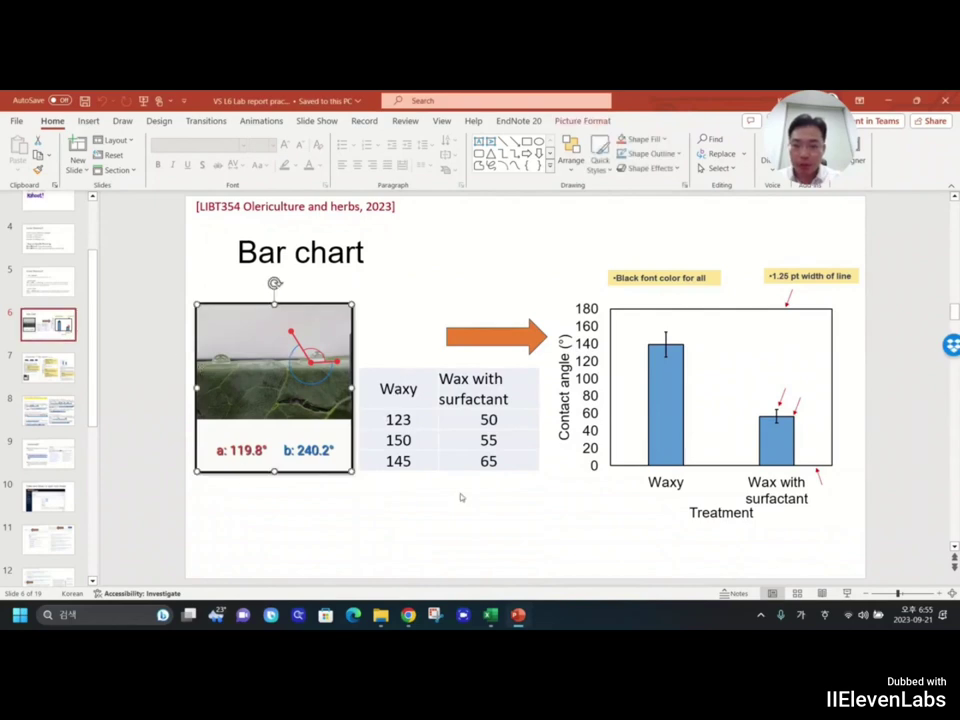
Step: Review slide 6's example bar chart, then bring up the Excel sheet with the Waxy data
click(440, 531)
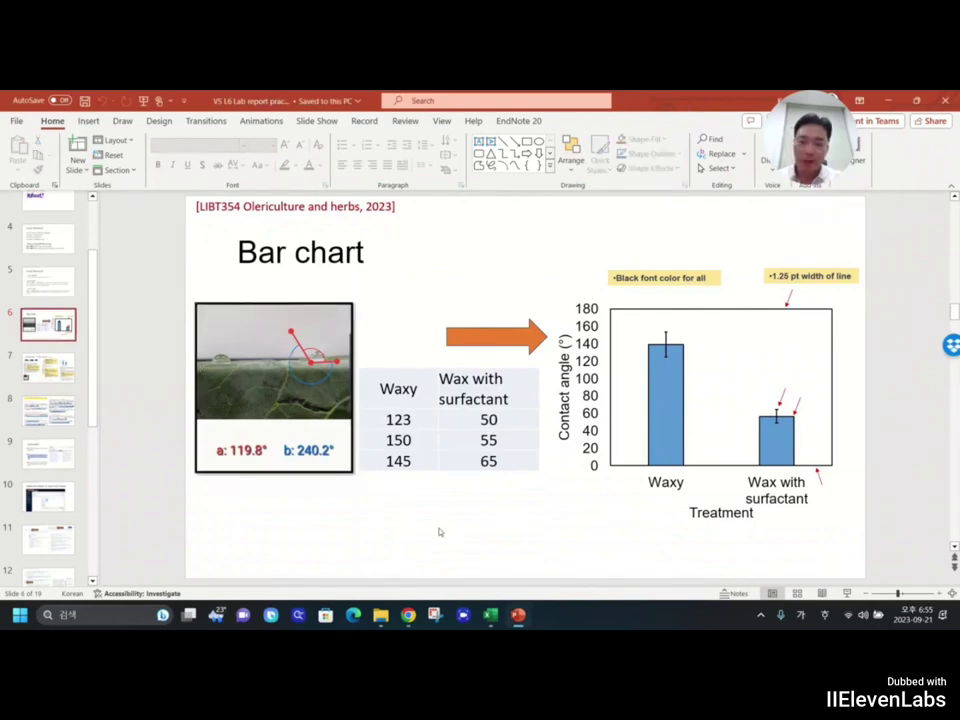
click(450, 420)
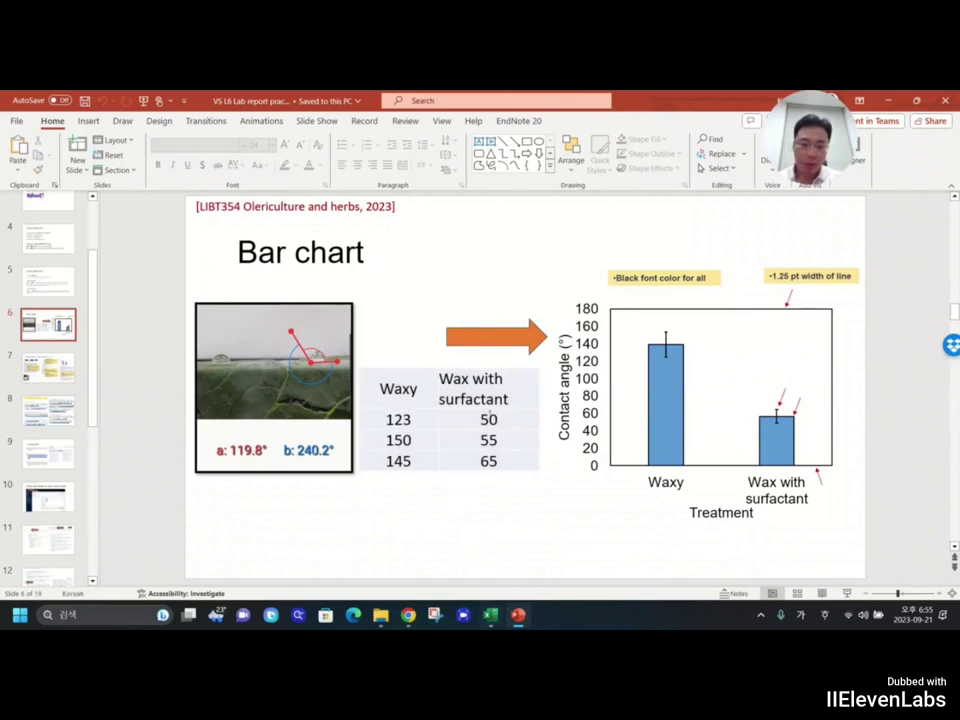
click(700, 390)
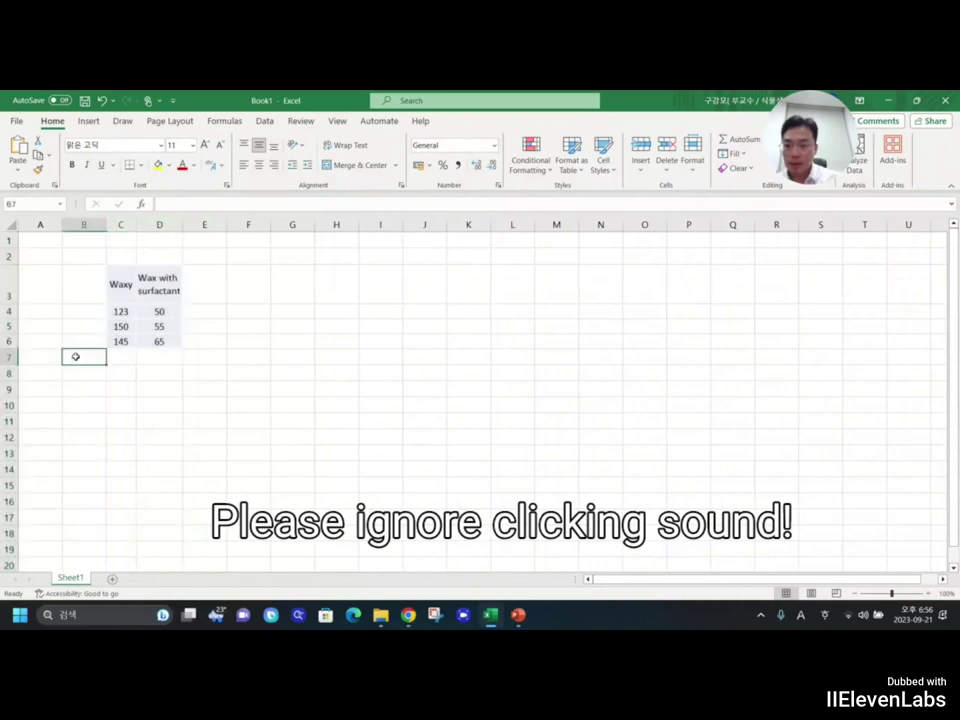
Step: Label B8 MEAN and B9 SD, and compute Waxy's AVERAGE (139) and STDEV (14.4)
text(MEAN)
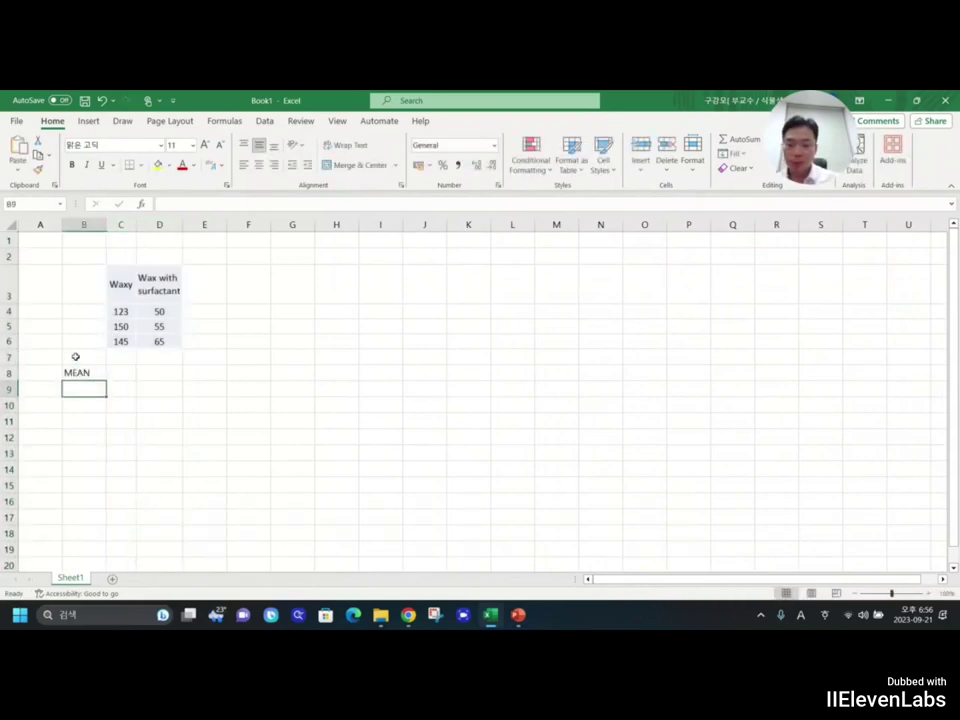
text(SDV)
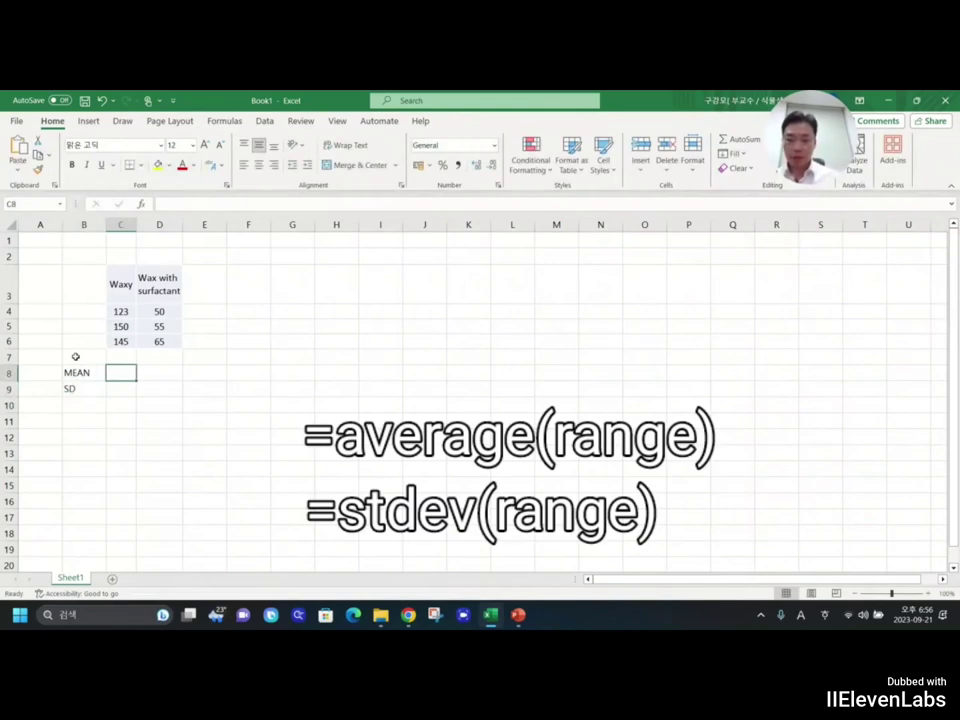
text(=)
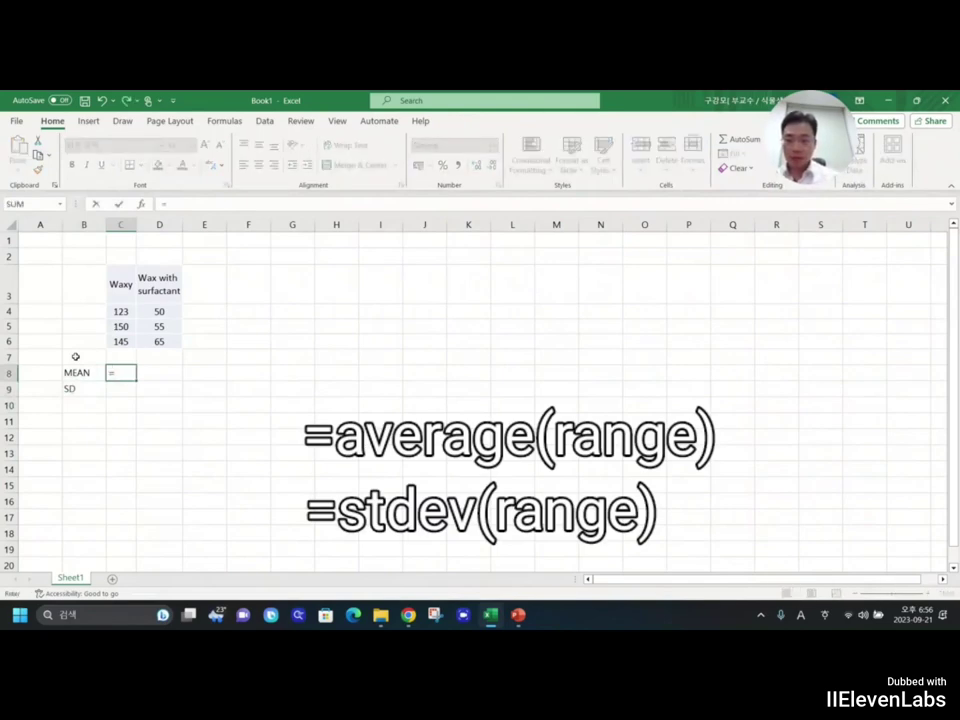
text(aver)
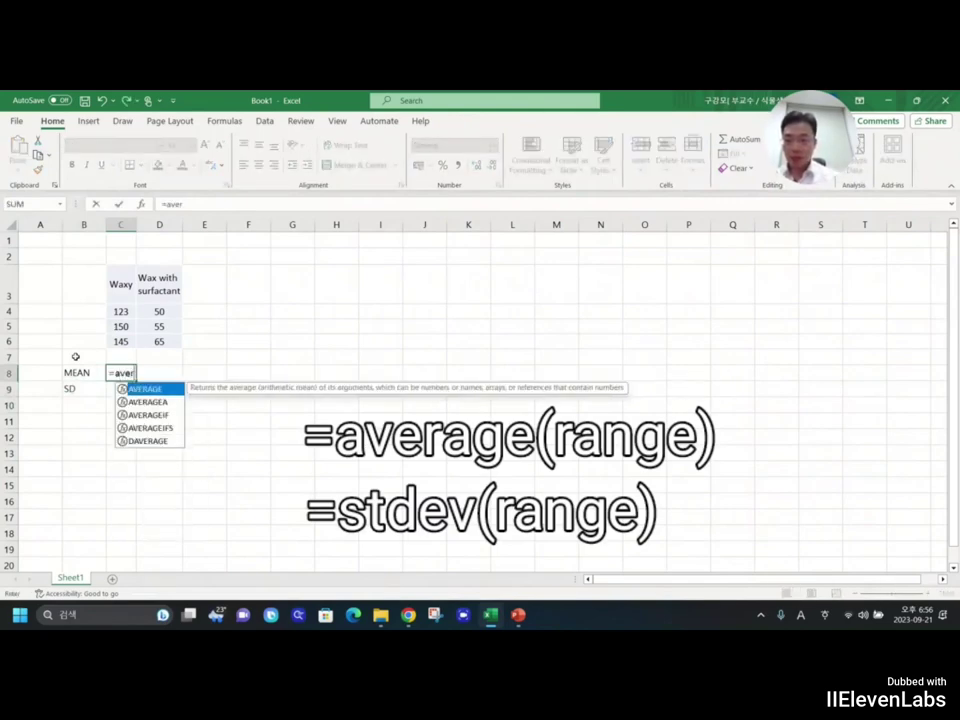
click(120, 342)
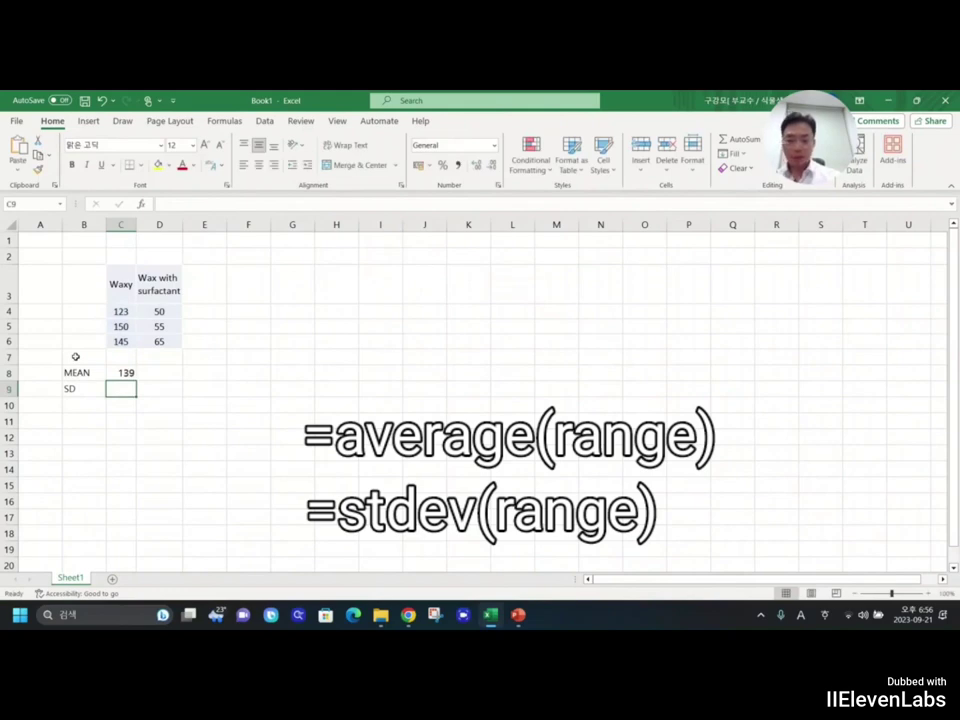
text(=stde)
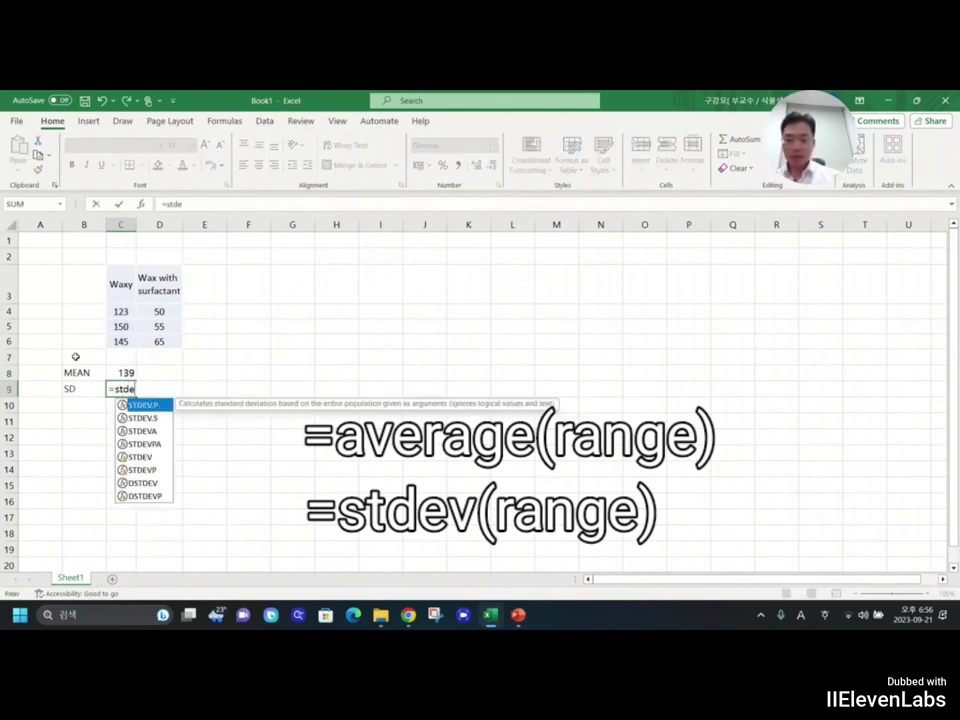
click(120, 341)
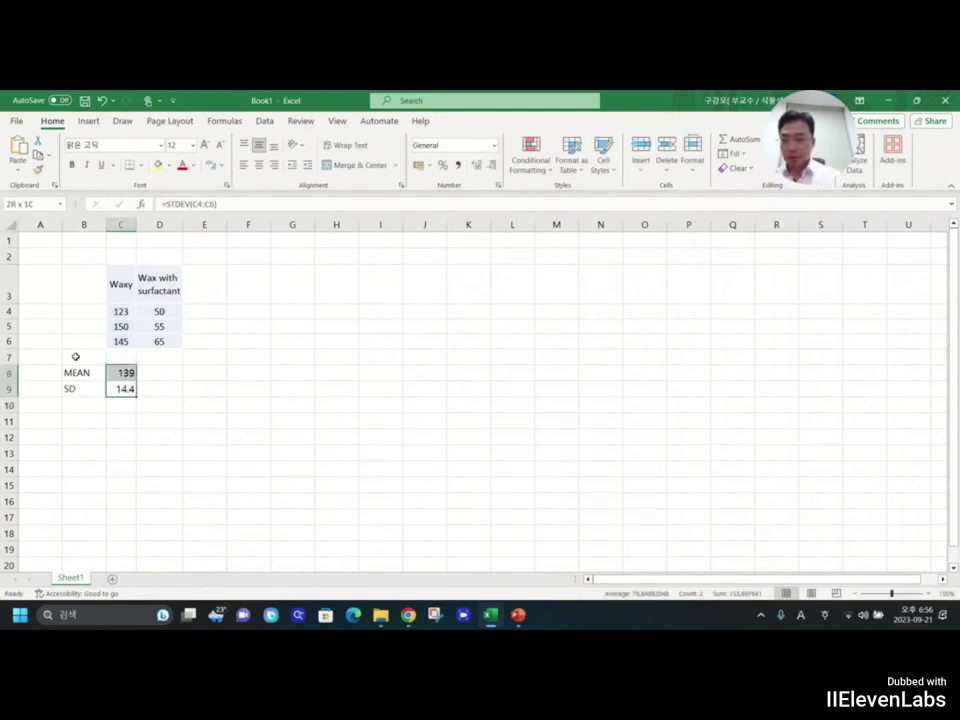
Step: Fill the AVERAGE and STDEV formulas from C8:C9 right into column D
drag(120, 380, 159, 388)
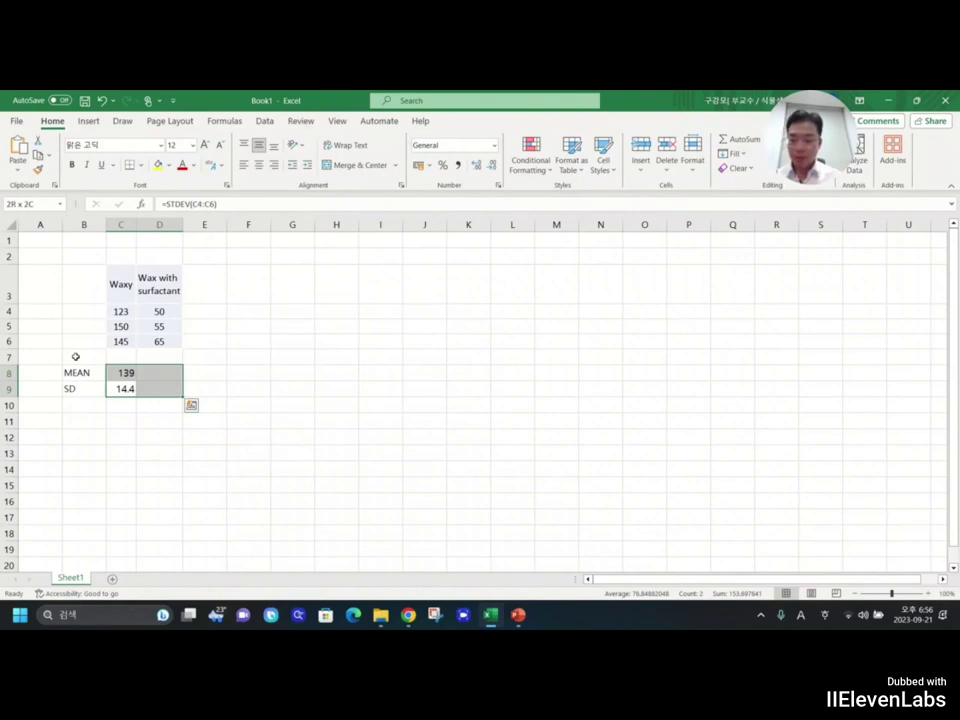
key(ctrl+r)
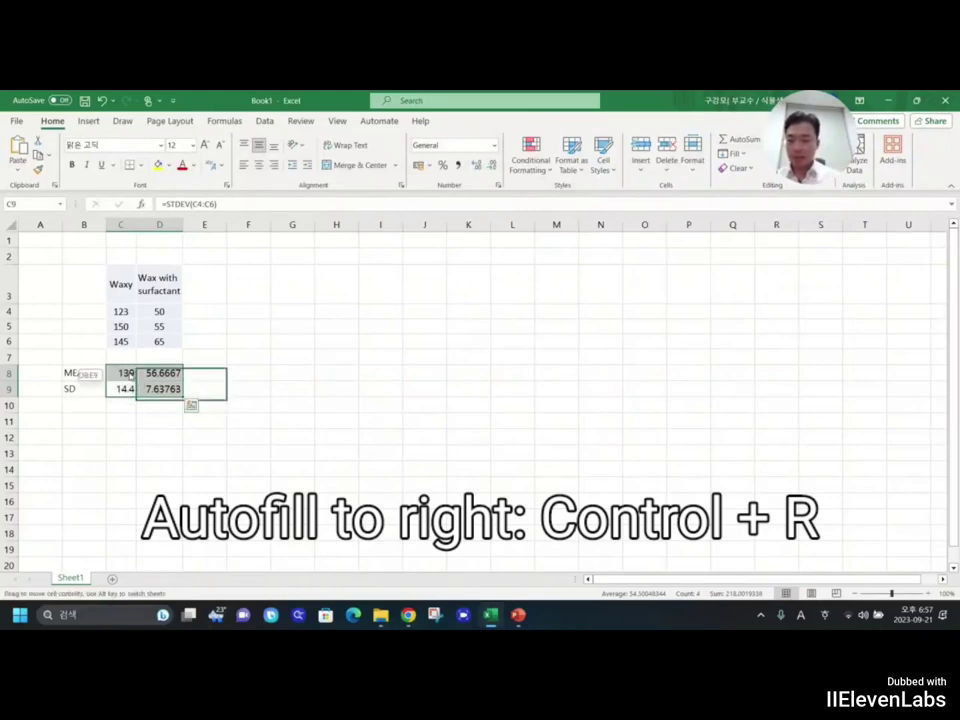
key(ctrl+r)
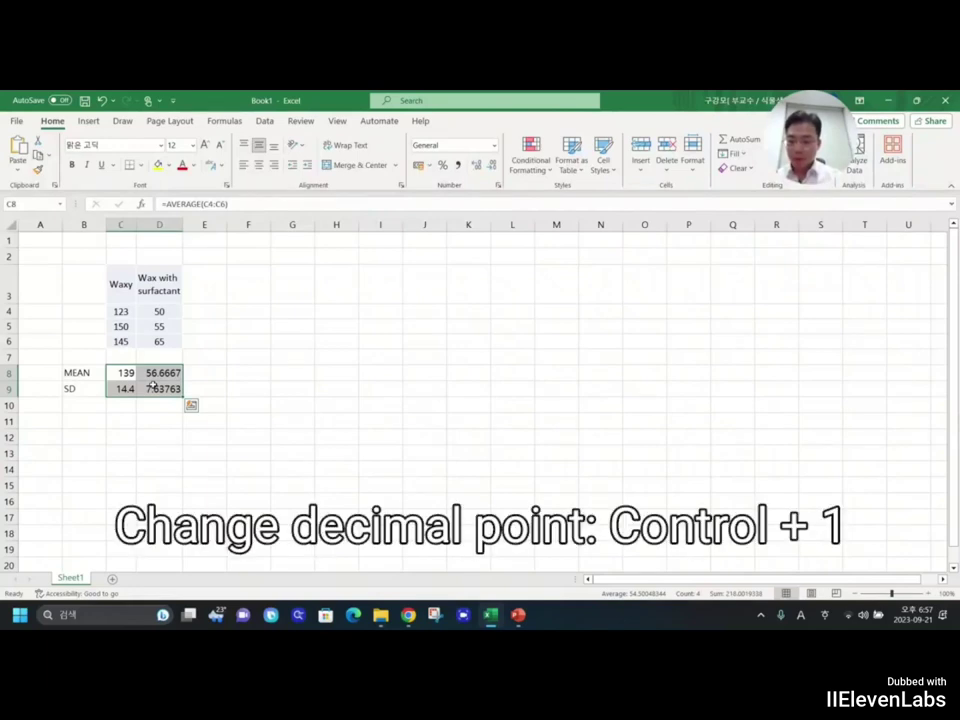
Step: Format the means and SDs with 0 decimal places, giving 139, 57, 14 and 8
key(ctrl+1)
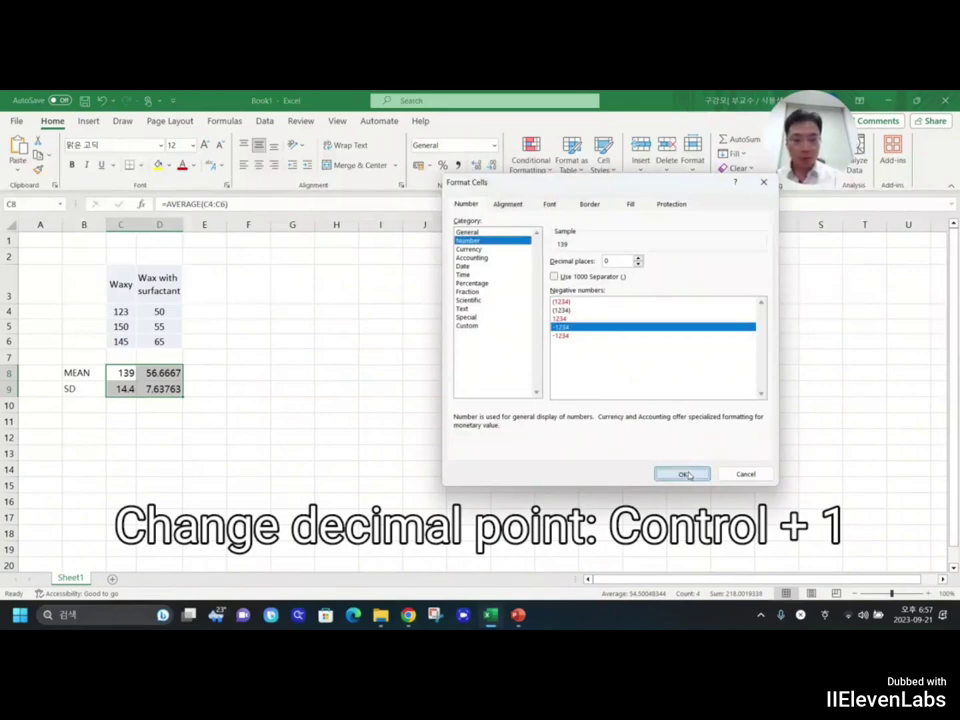
click(683, 473)
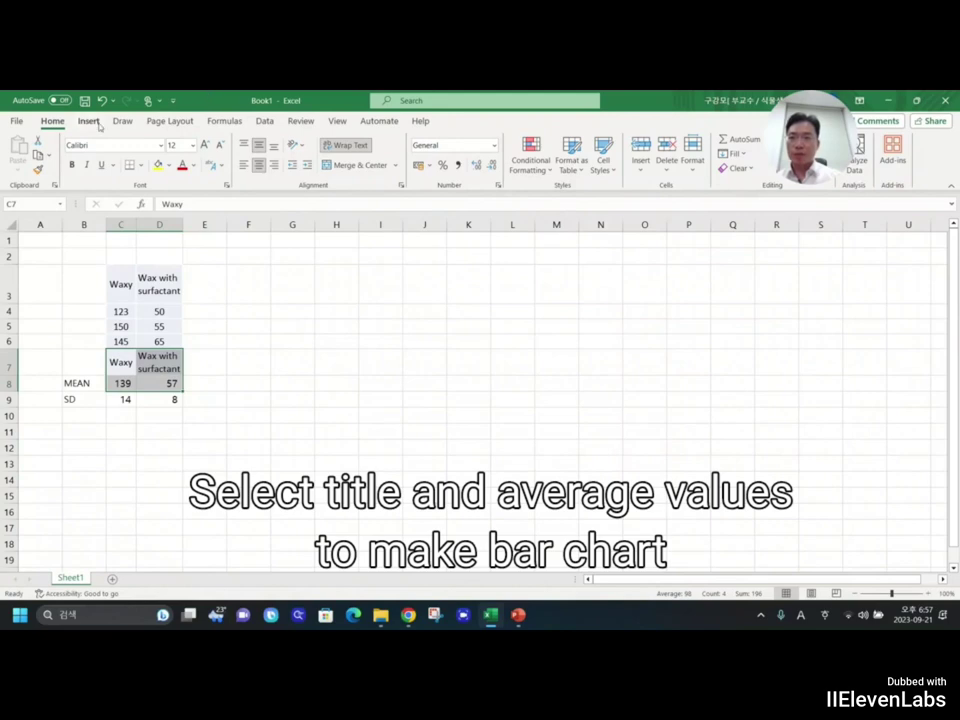
Step: Insert a Clustered Column chart of the two treatment means via Recommended Charts
click(88, 120)
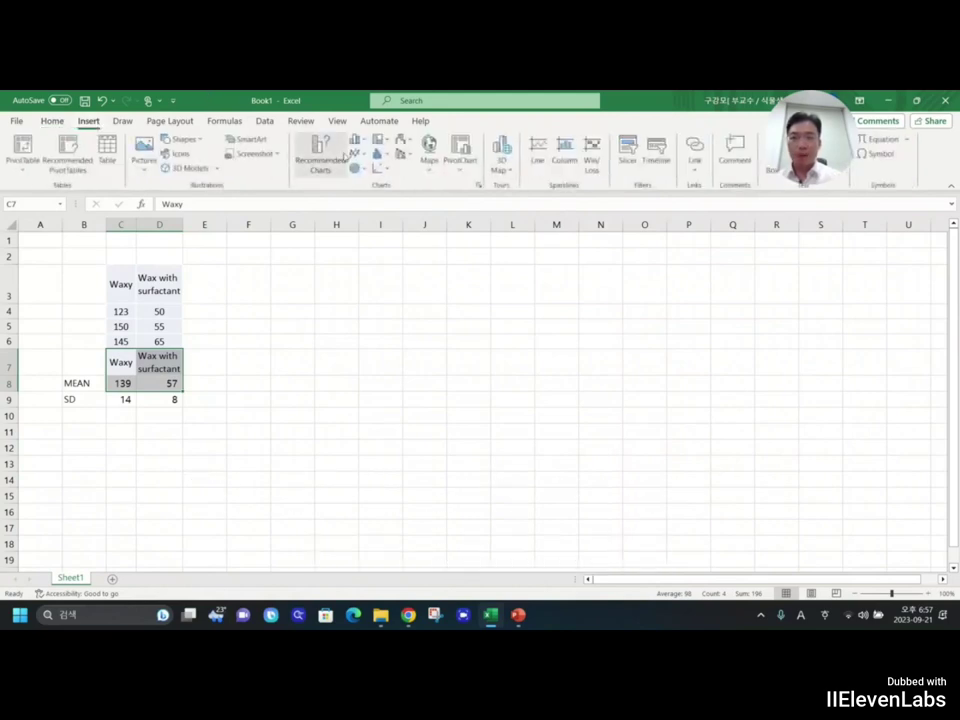
click(320, 160)
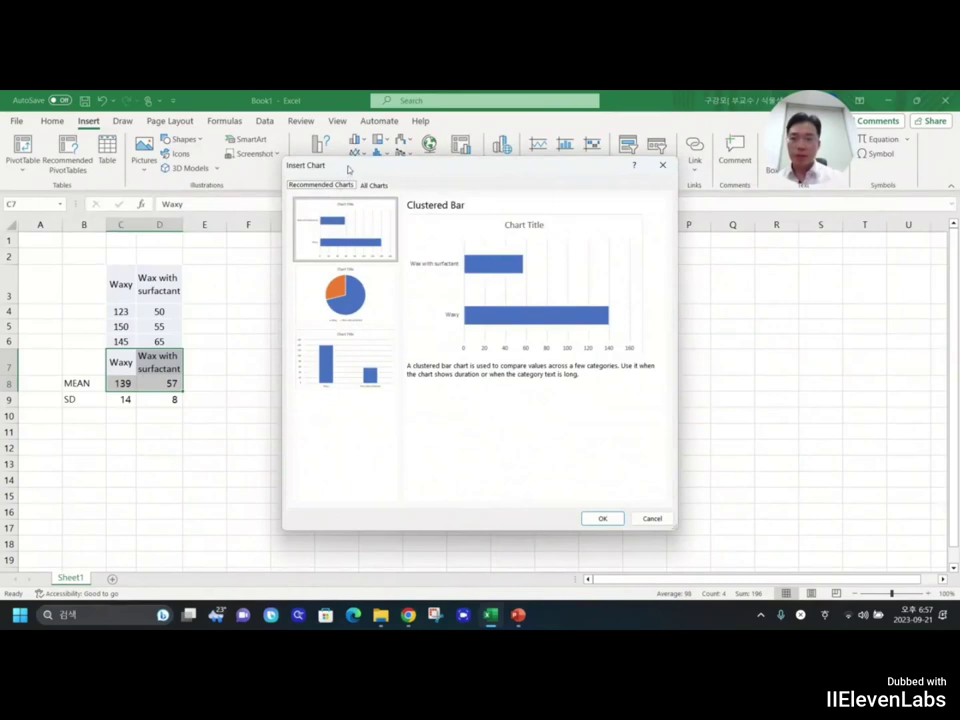
click(345, 360)
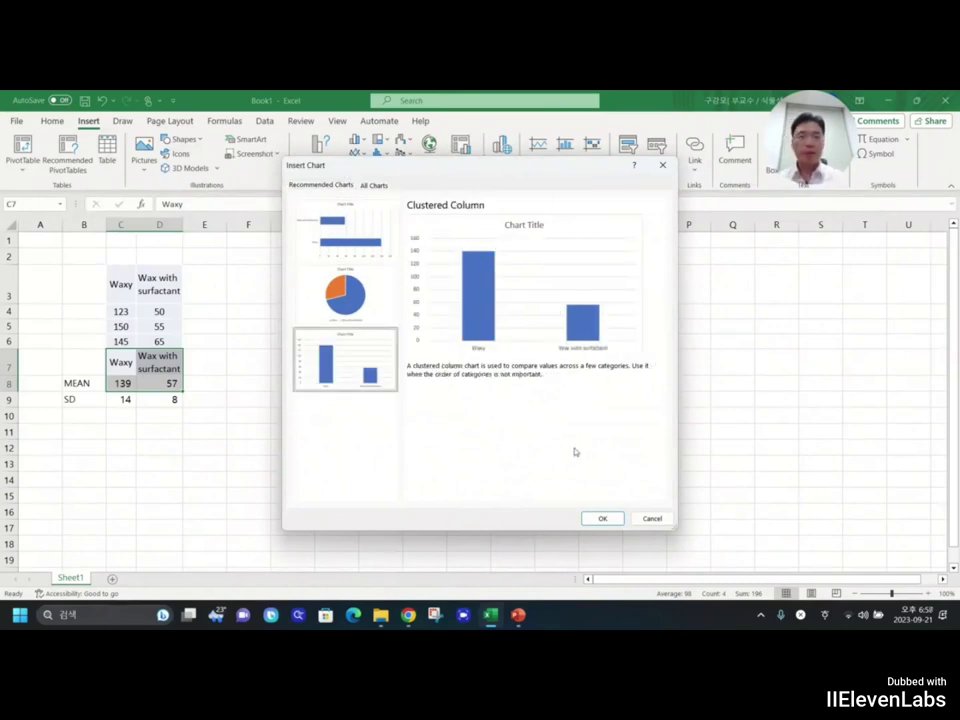
click(602, 518)
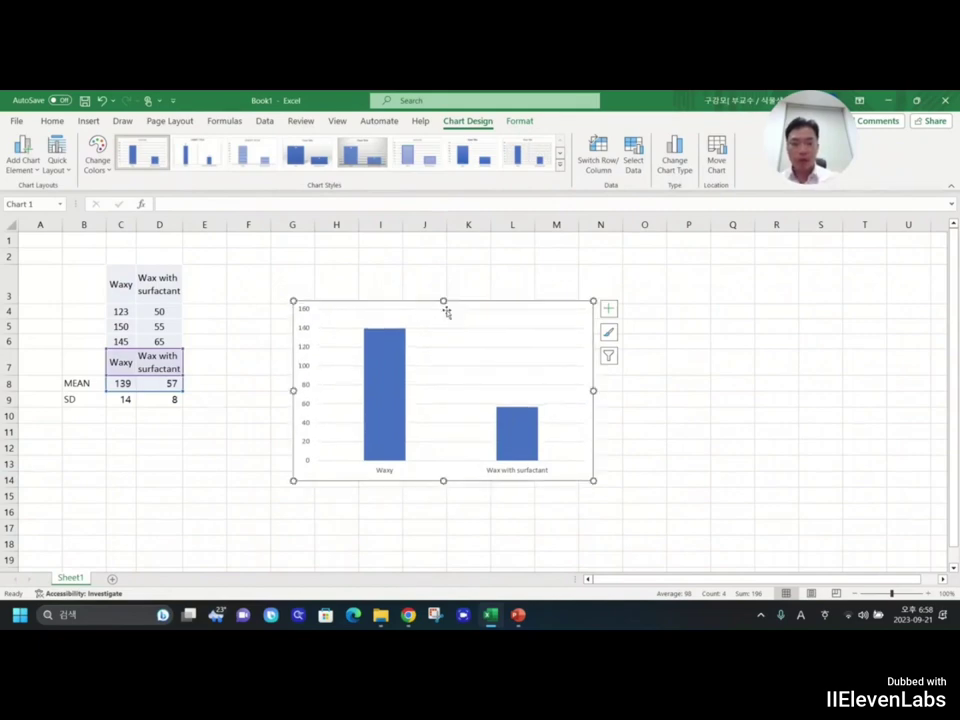
mouse_move(427, 372)
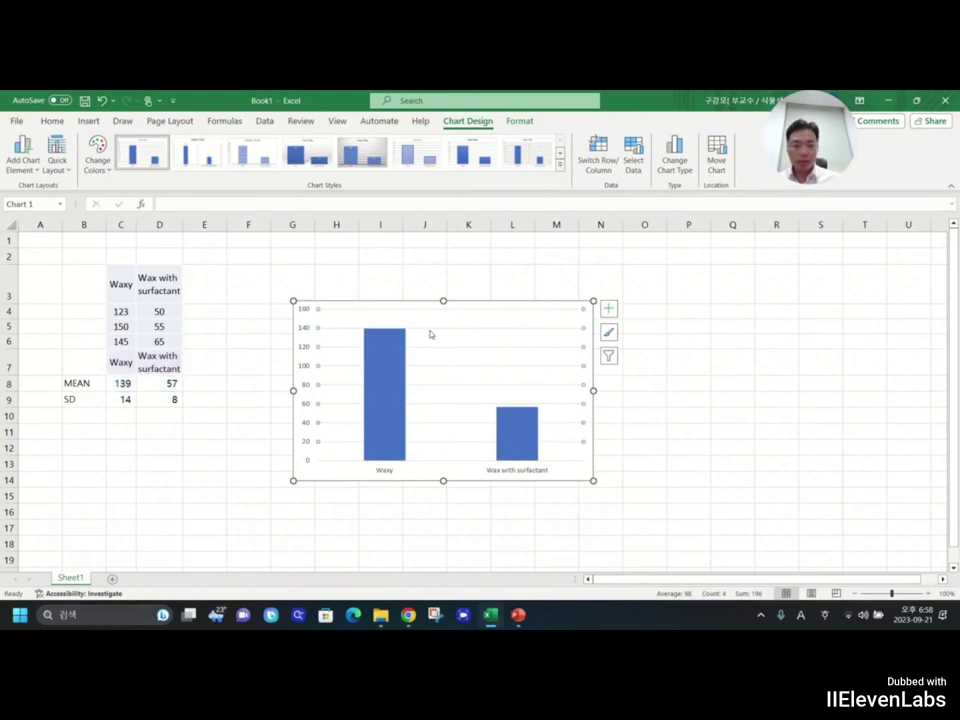
mouse_move(417, 340)
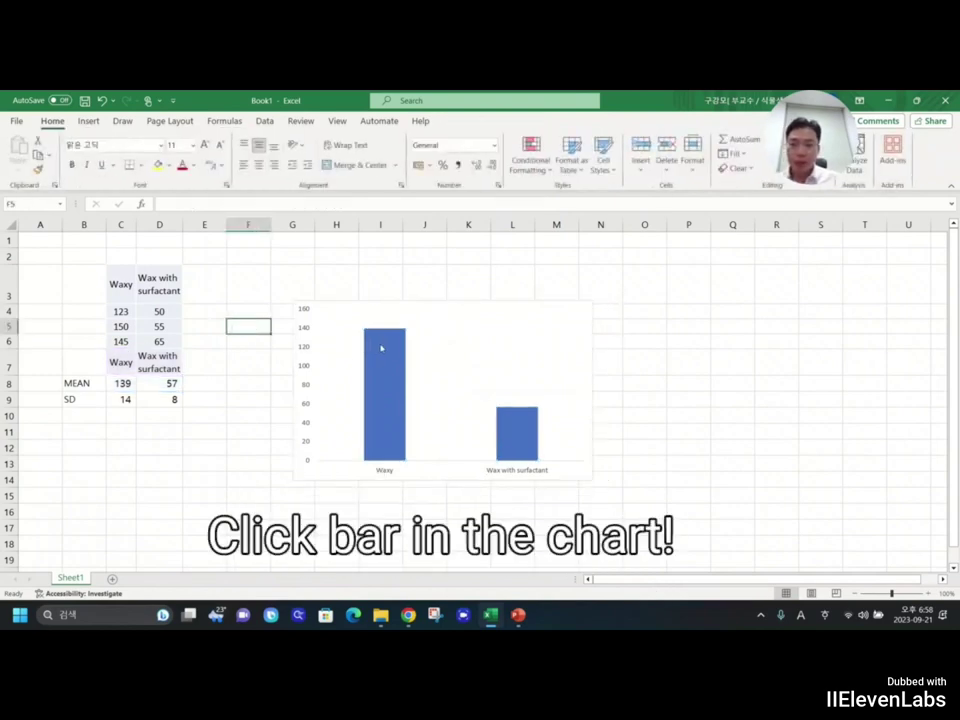
Step: Add custom error bars to the mean columns using the SD values in C9:D9
click(383, 360)
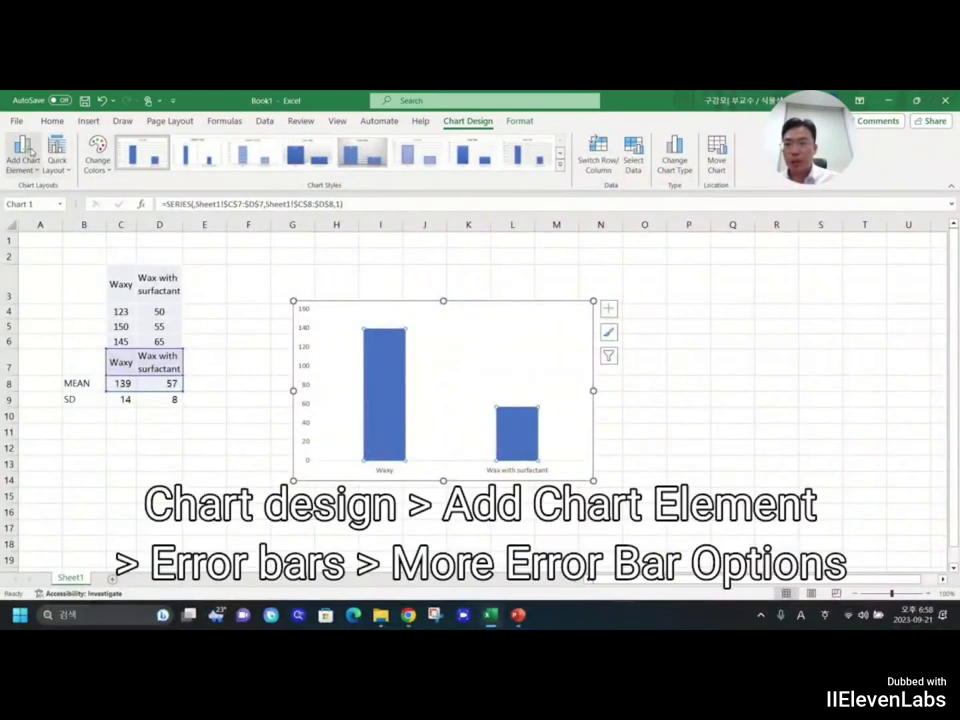
click(22, 155)
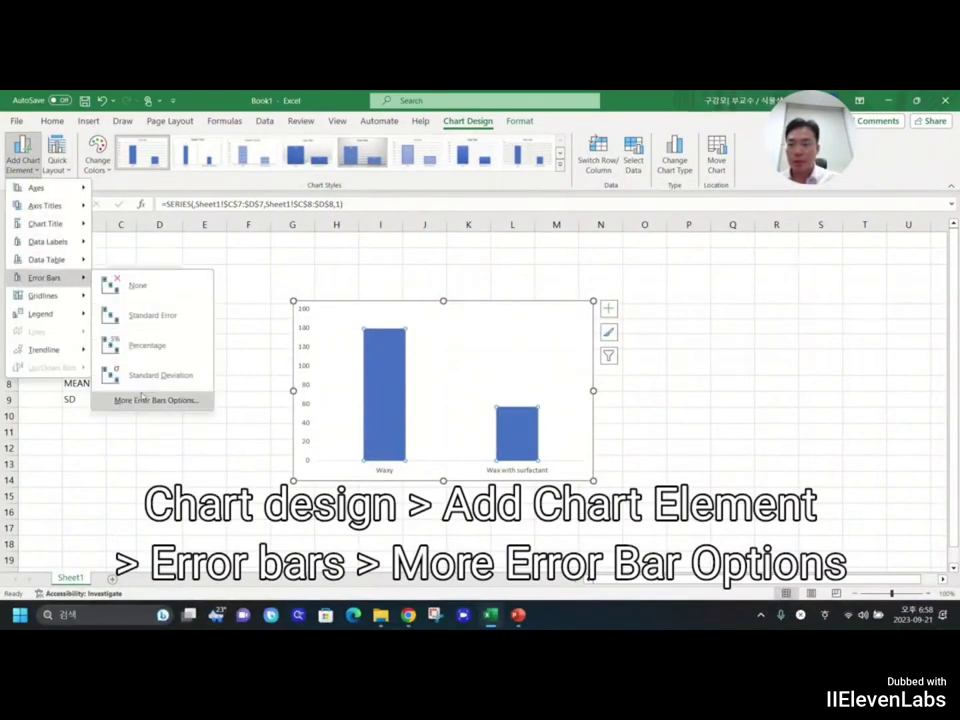
click(154, 400)
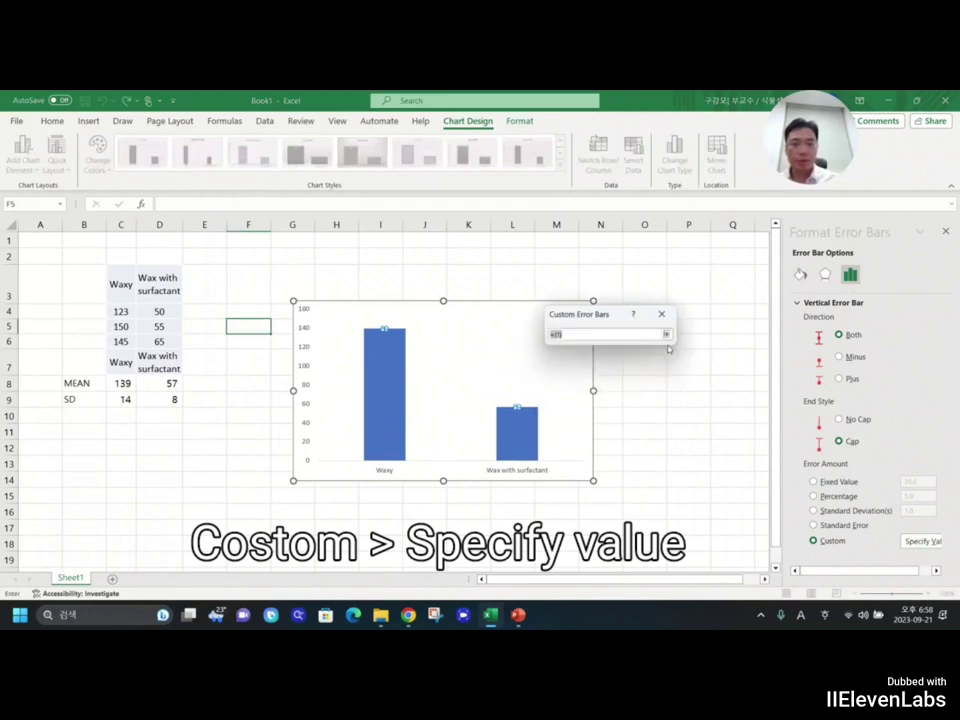
drag(121, 399, 159, 399)
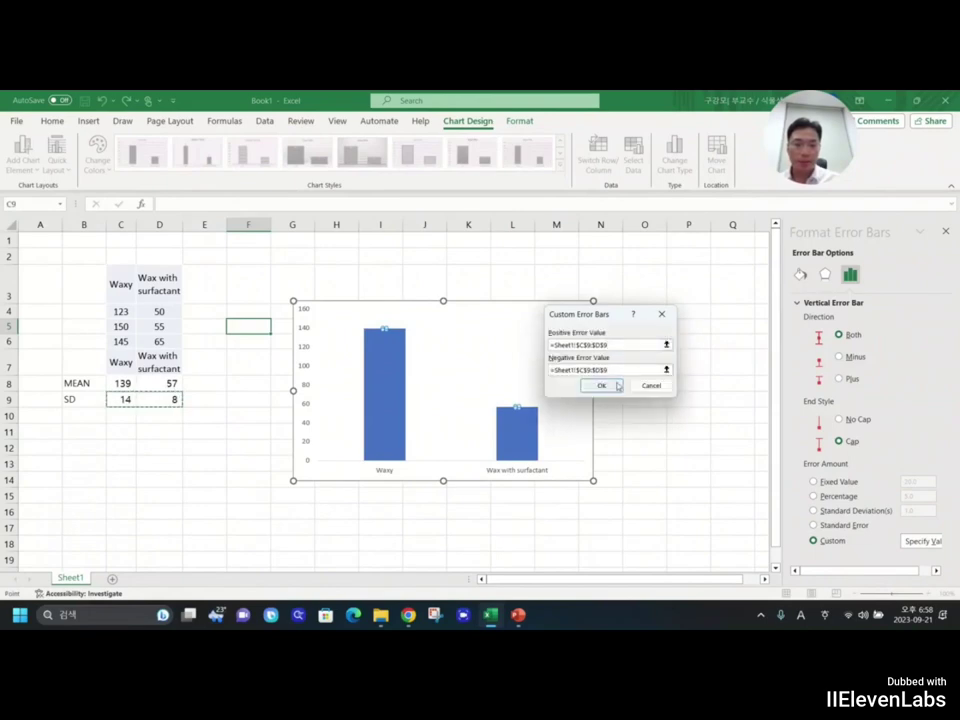
click(601, 386)
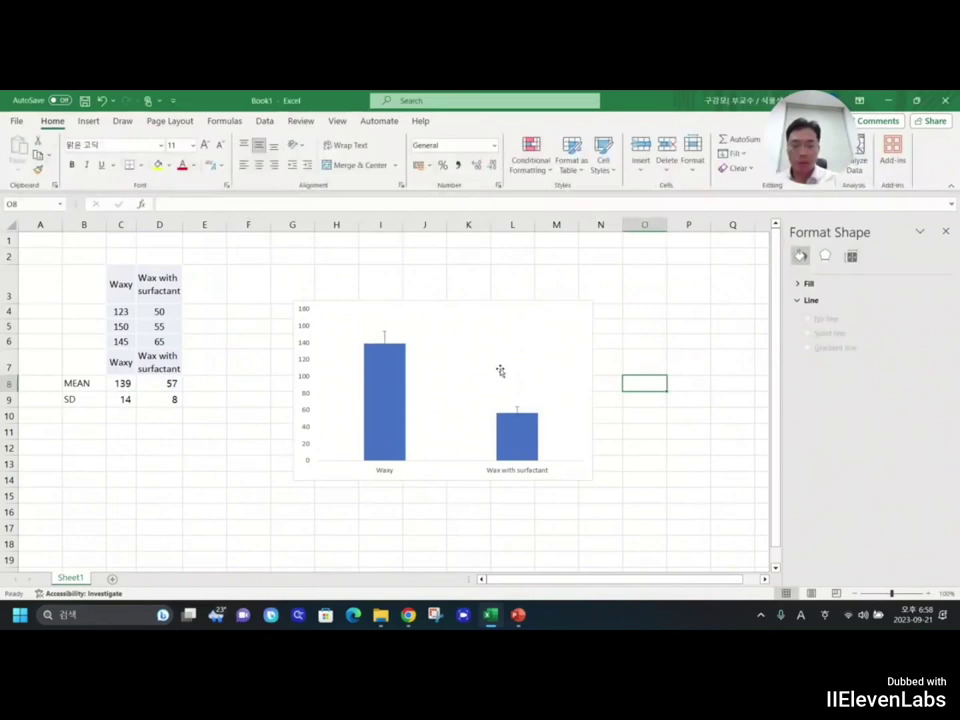
mouse_move(500, 372)
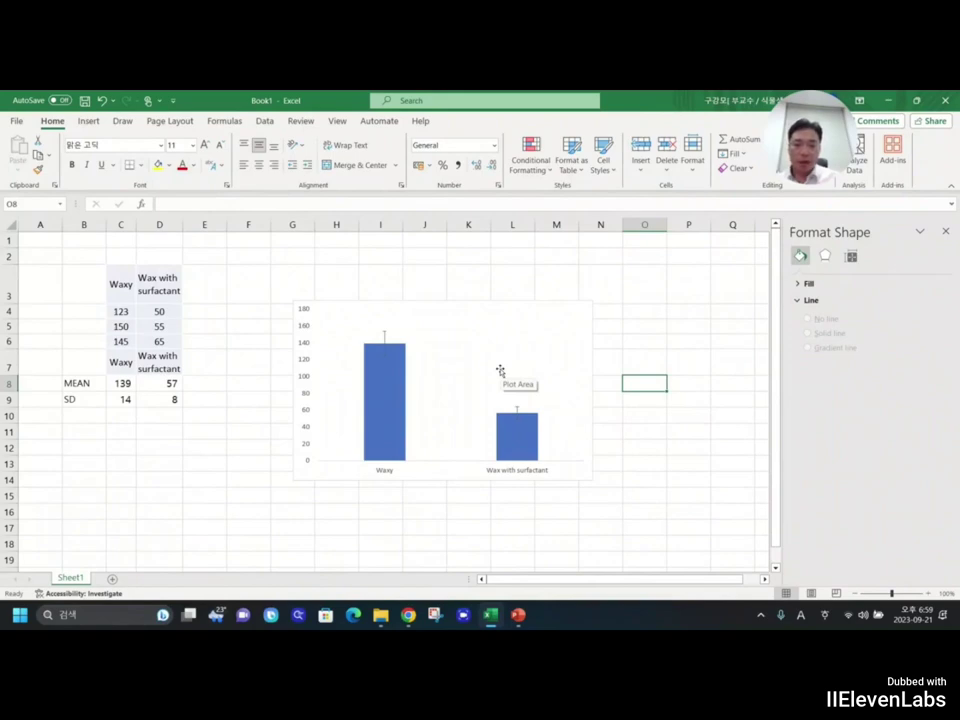
mouse_move(573, 340)
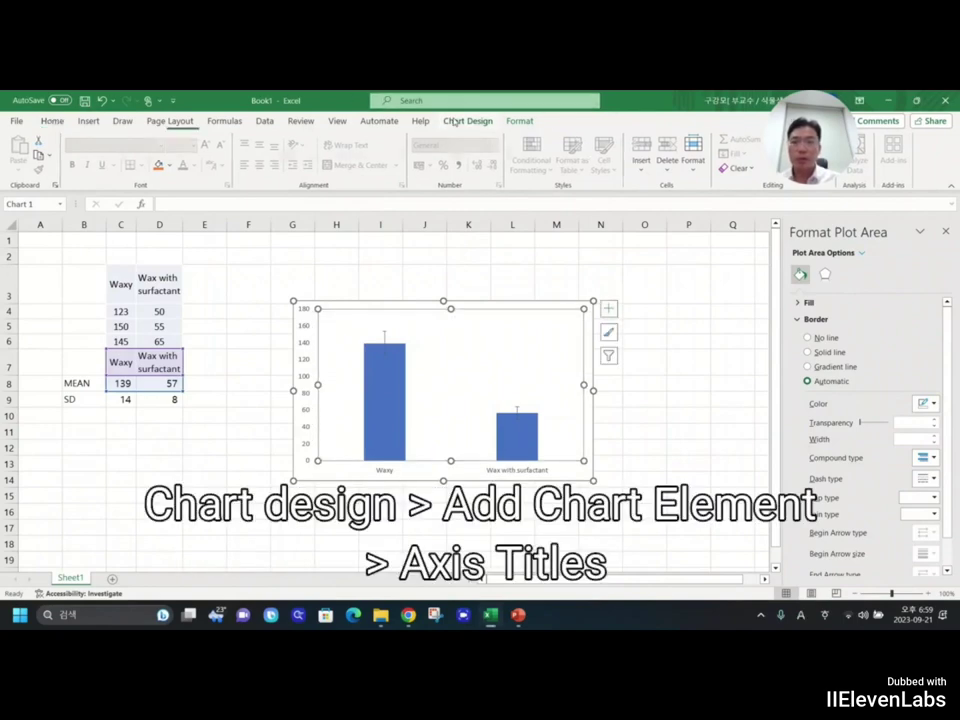
Step: Add a primary horizontal axis title reading 'Treatment' to the chart
click(468, 121)
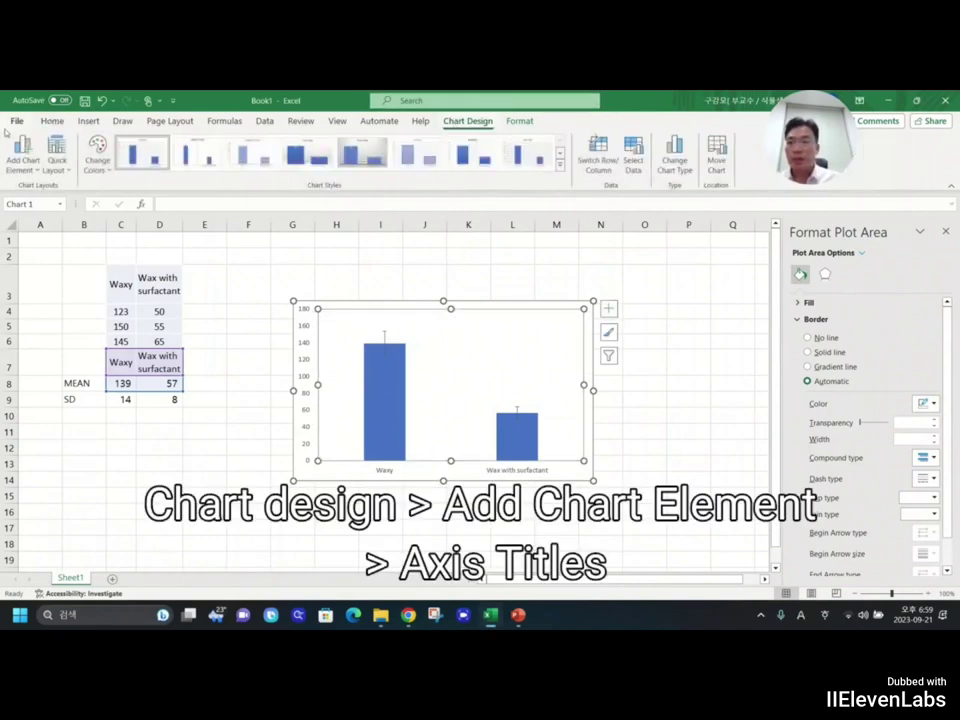
click(22, 155)
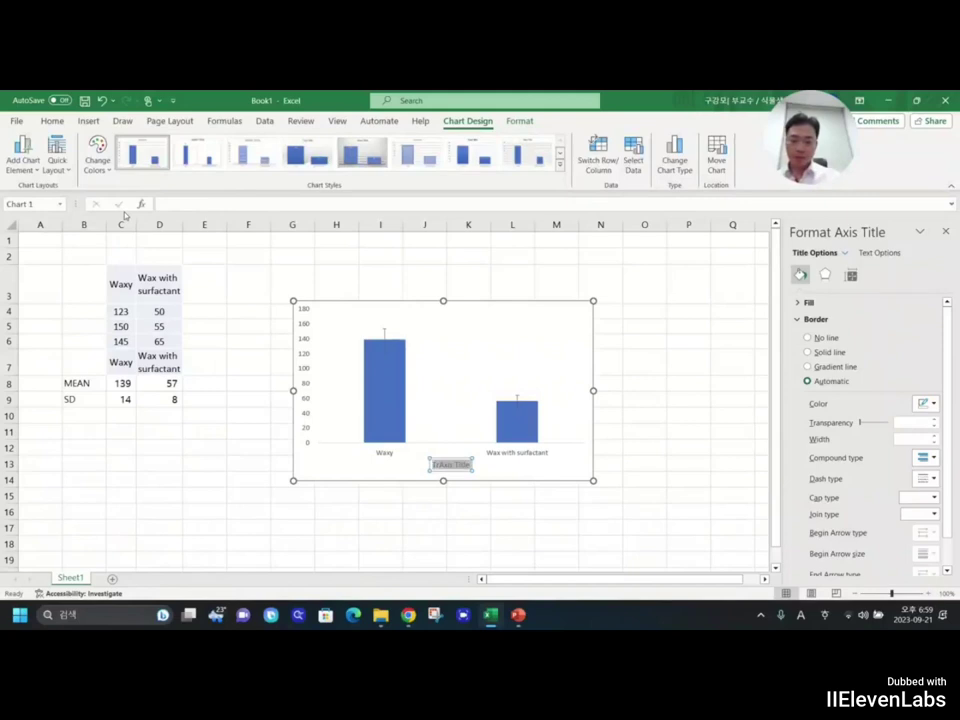
text(Treatment)
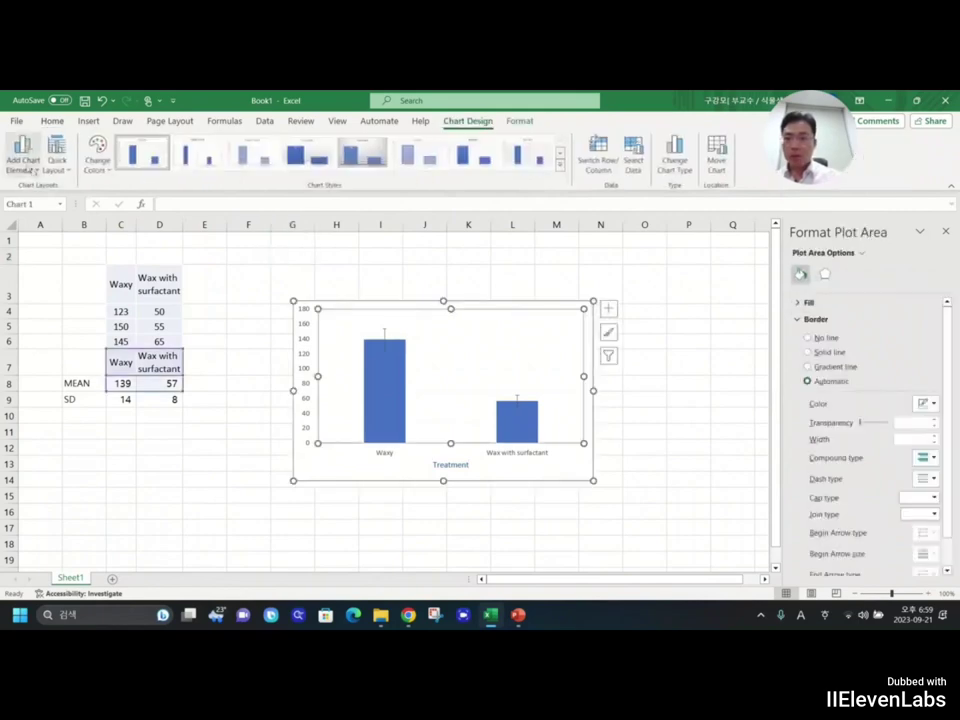
Step: Add a vertical axis title 'Contact angle ()' with the cursor inside the parentheses
click(22, 160)
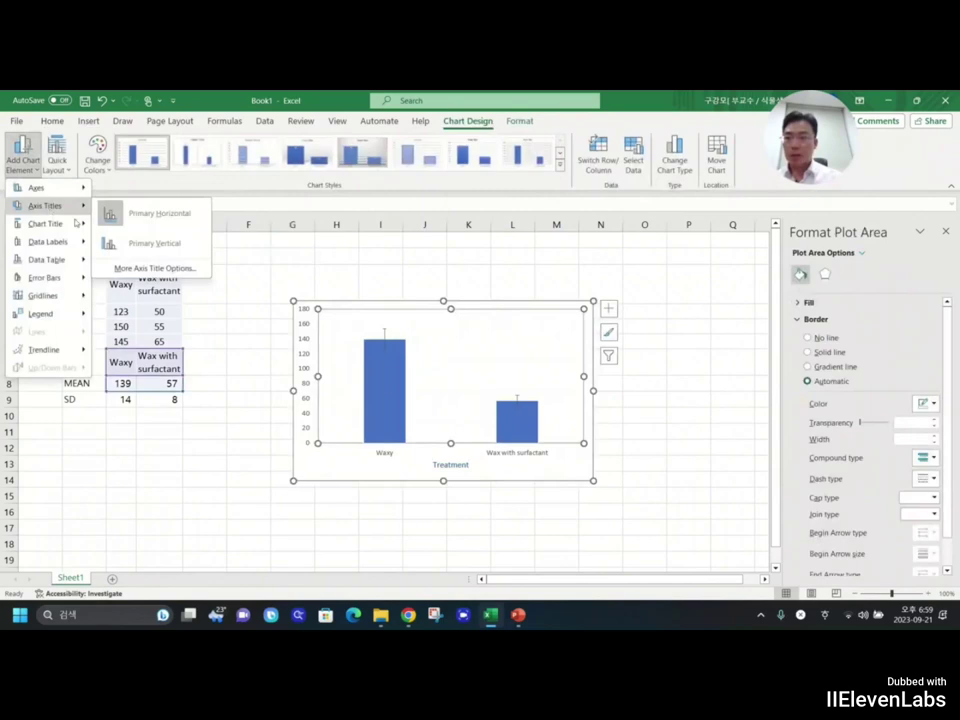
click(154, 243)
text(Contact angle (°))
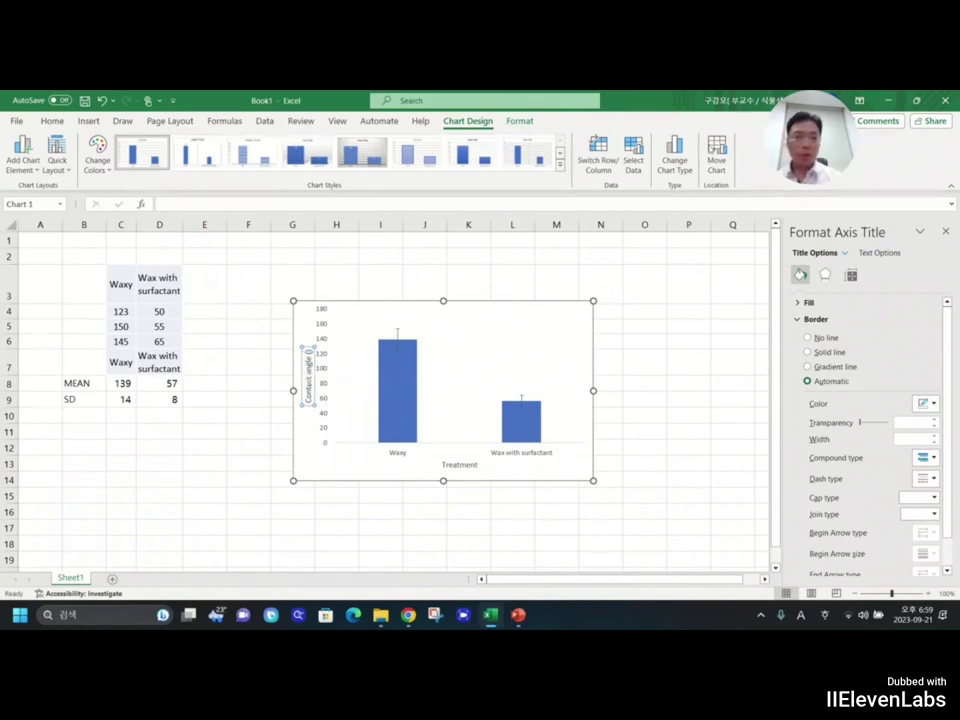
click(88, 121)
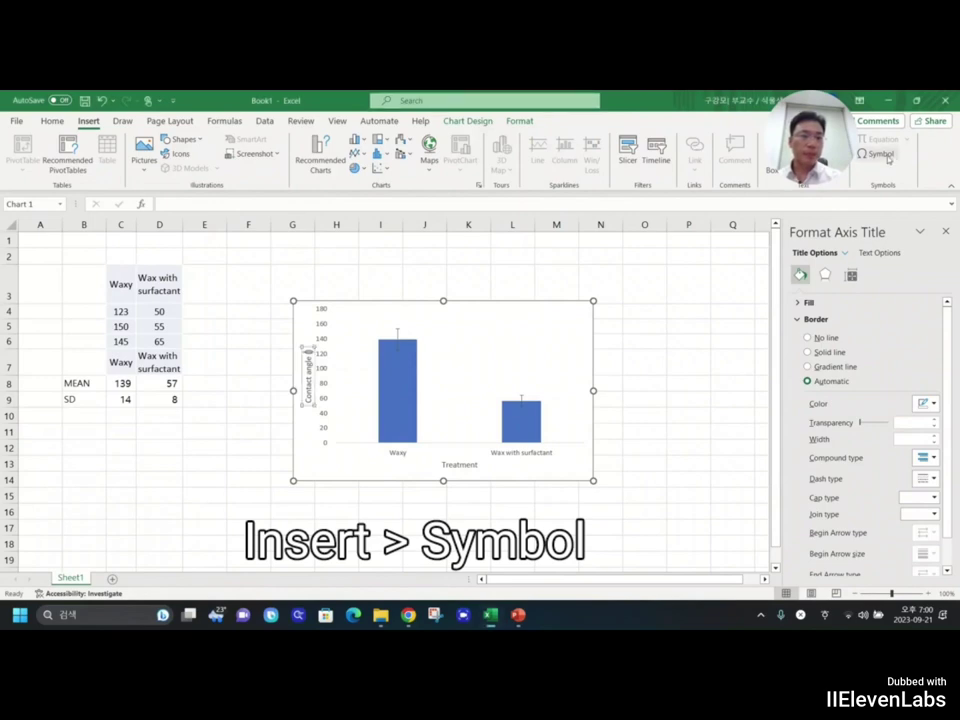
mouse_move(882, 153)
text( ())
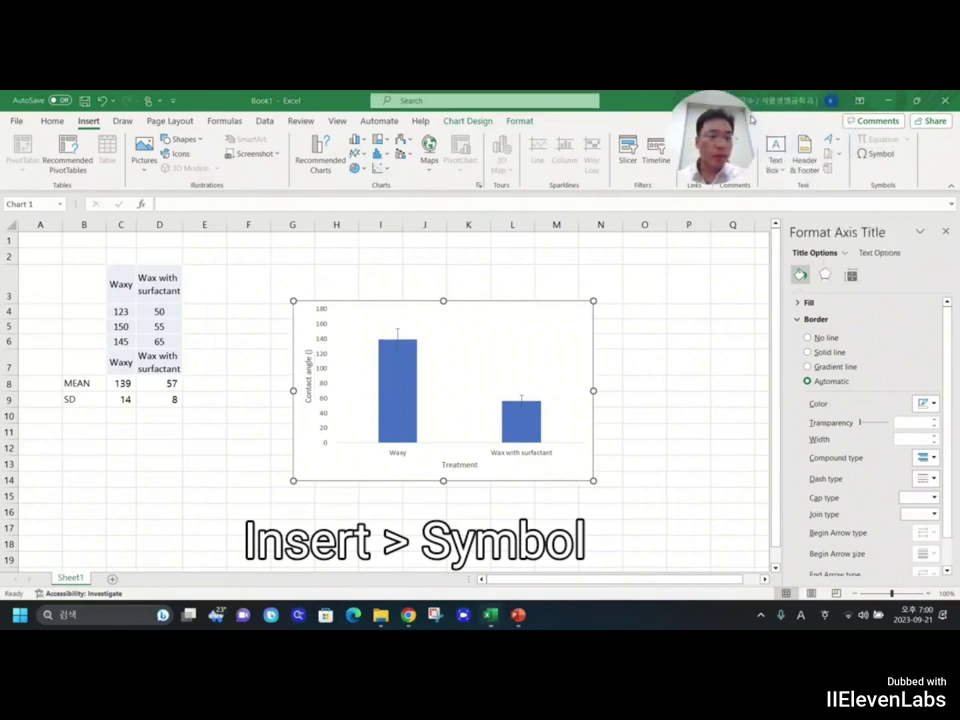
Step: Insert the degree sign so the vertical axis title reads 'Contact angle (°)'
click(882, 153)
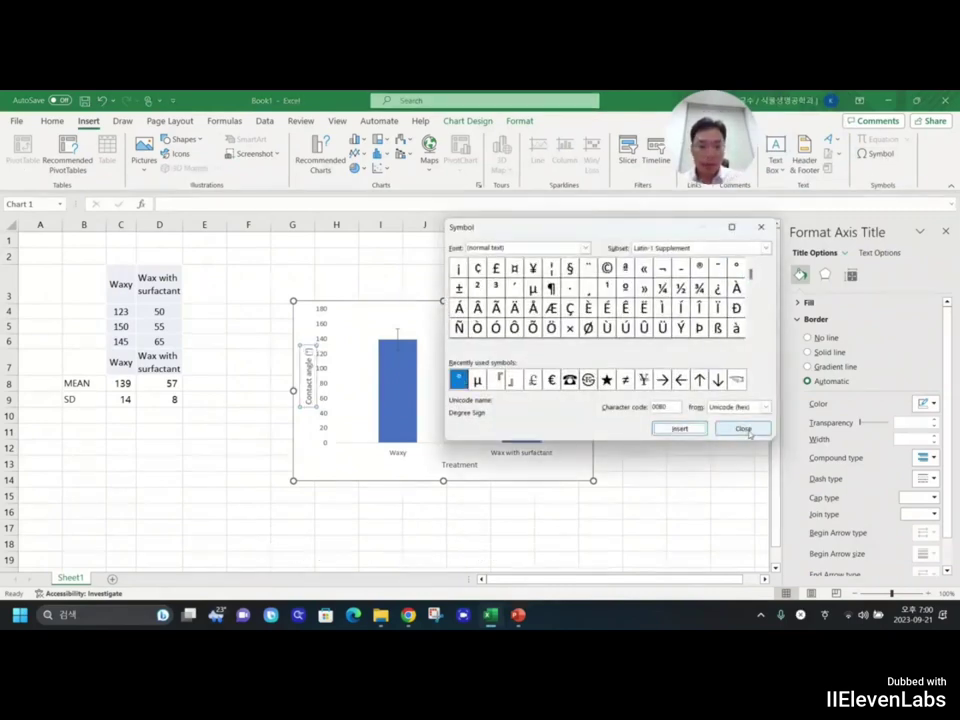
click(743, 428)
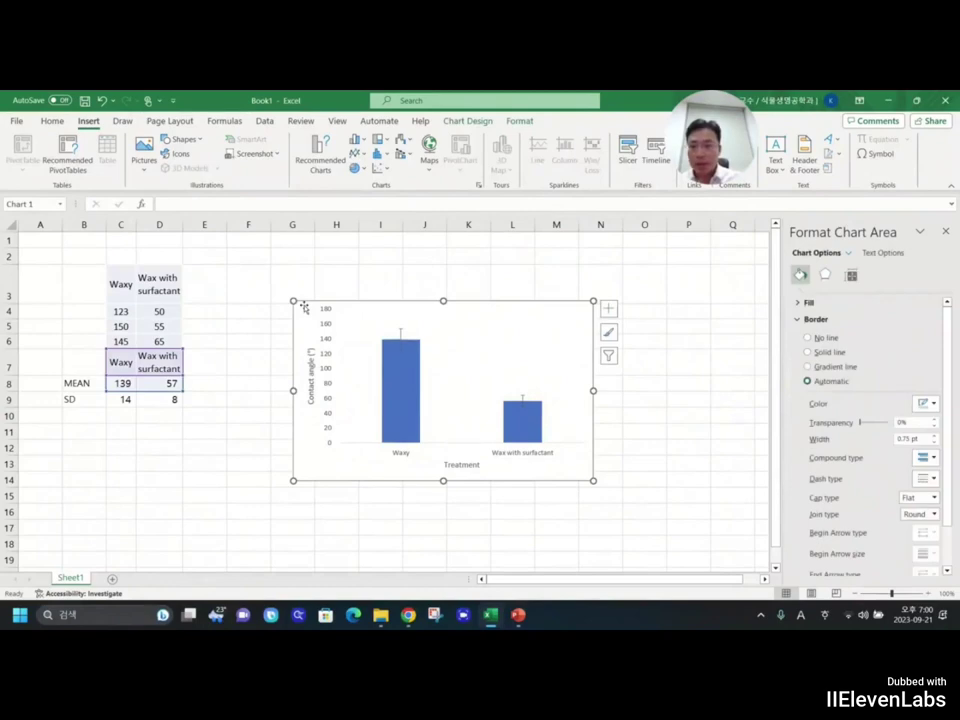
Step: Set all chart text to 15-point Arial in black
click(52, 121)
text(15)
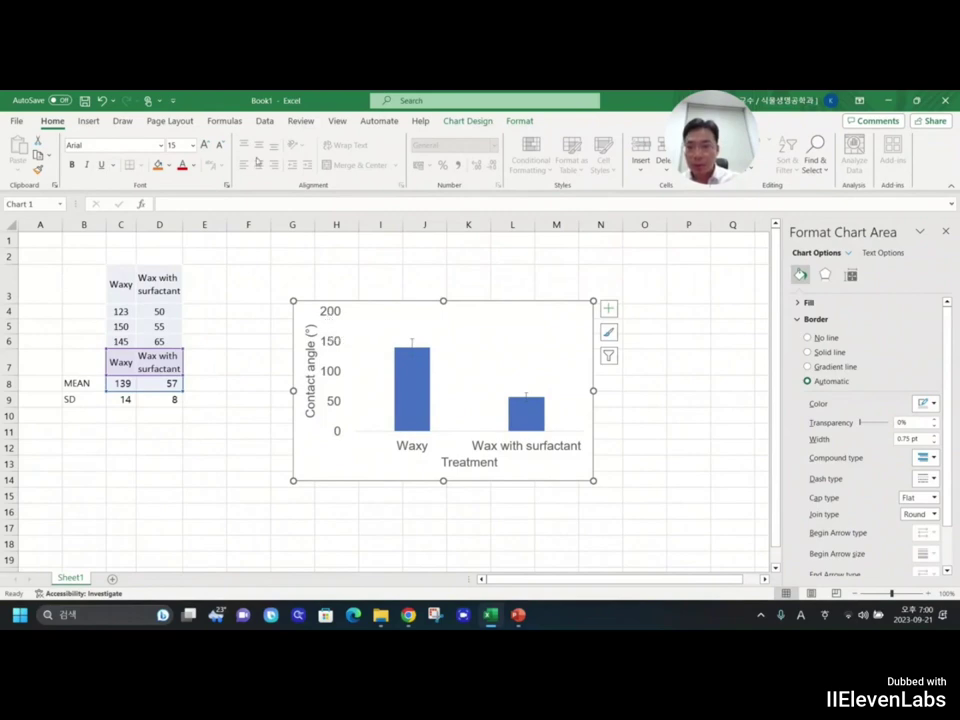
click(194, 165)
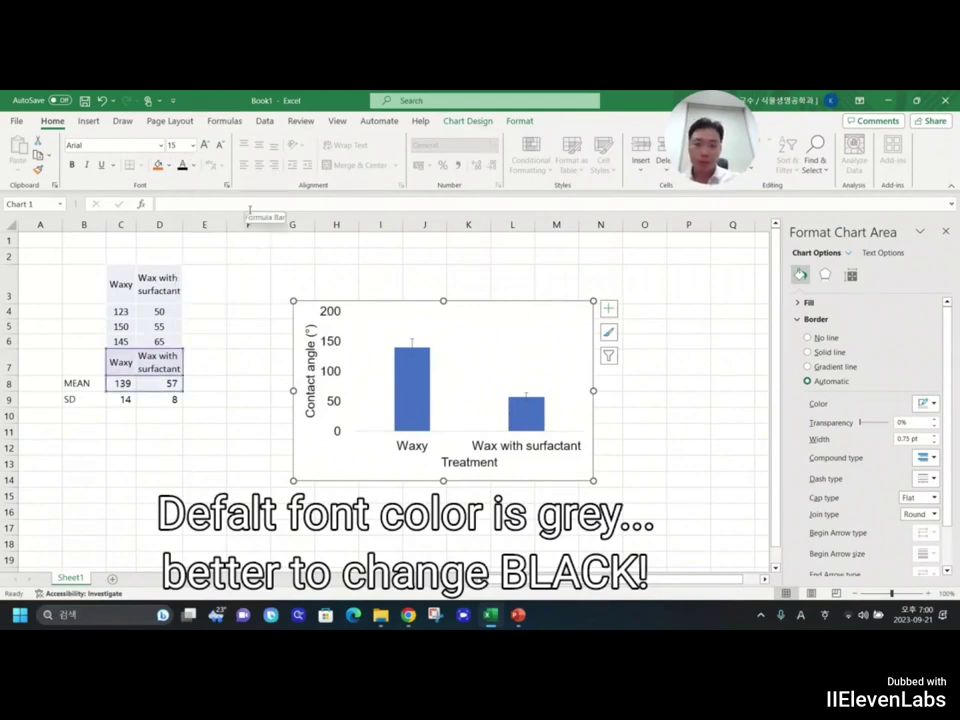
mouse_move(367, 340)
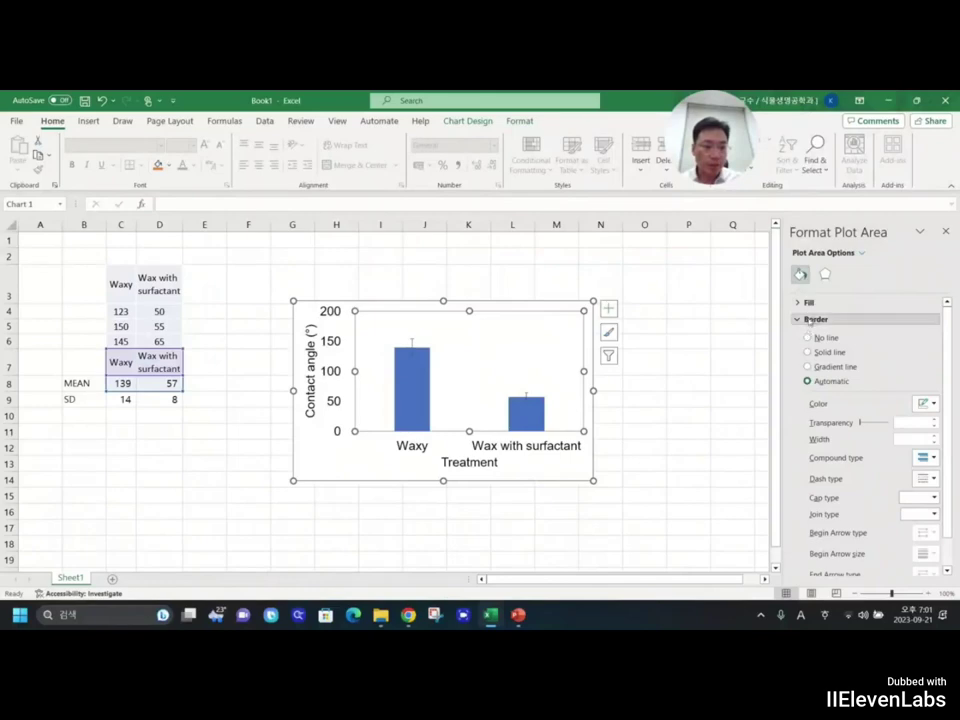
Step: Set solid-line borders on the plot area and on the column series
click(808, 351)
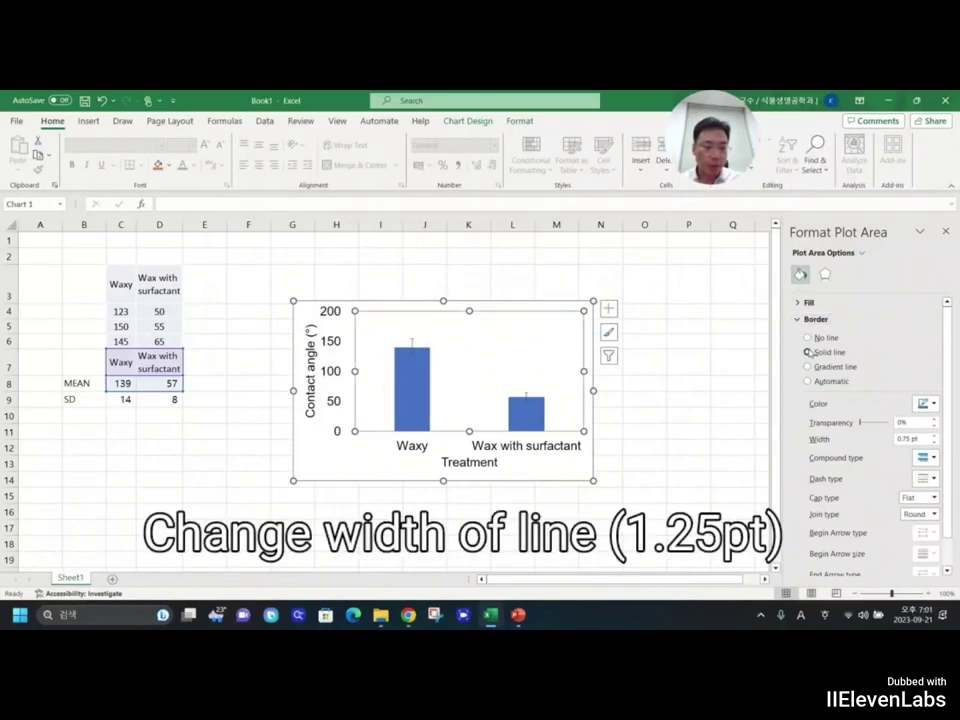
click(808, 352)
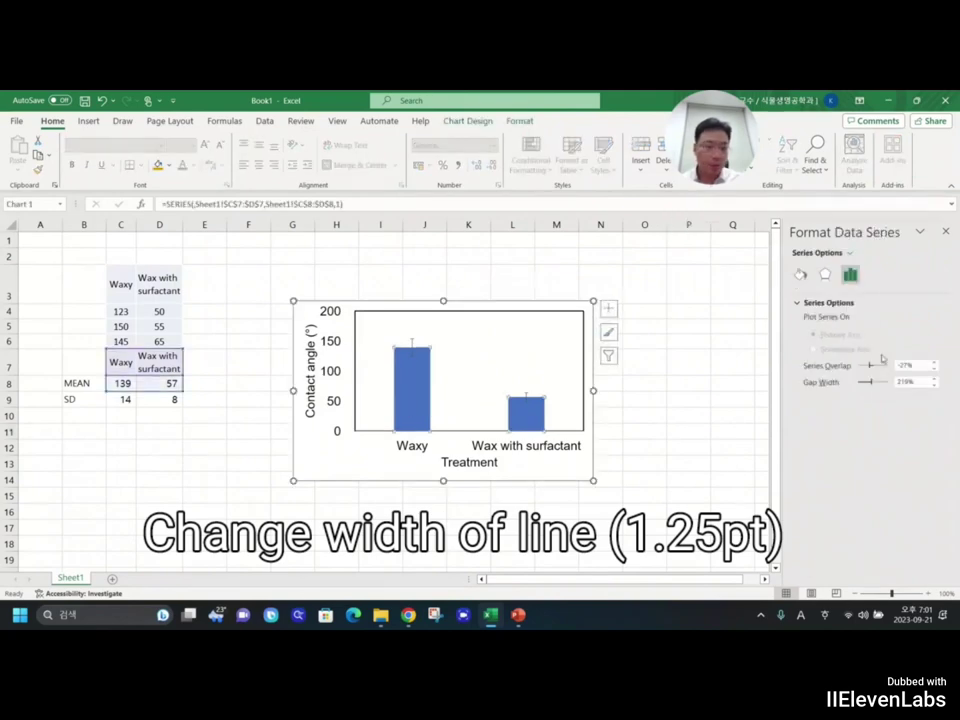
click(800, 274)
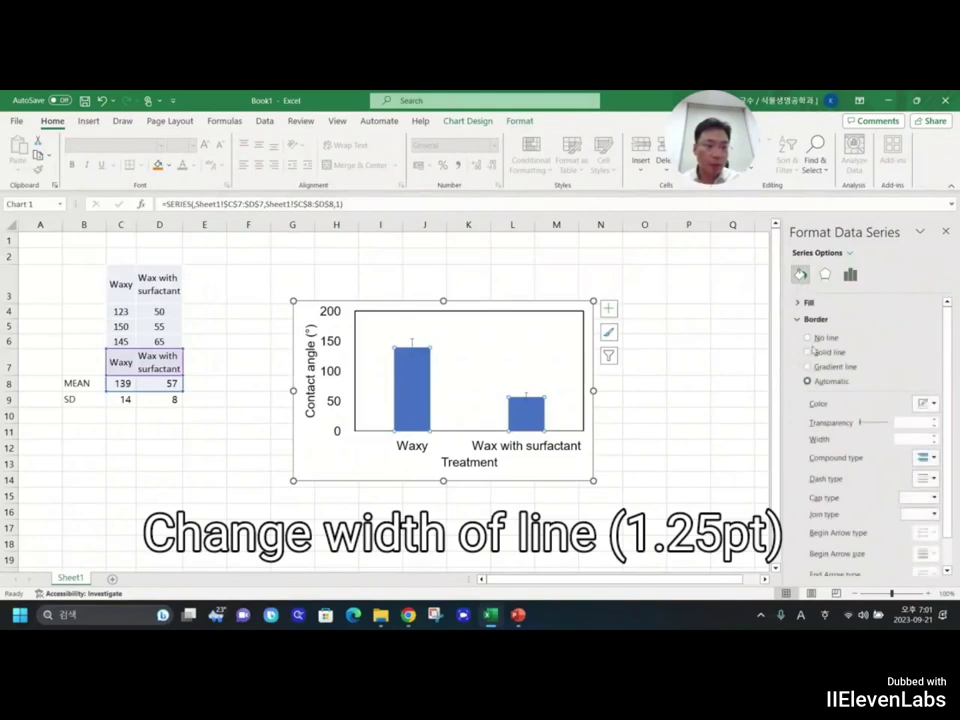
click(808, 352)
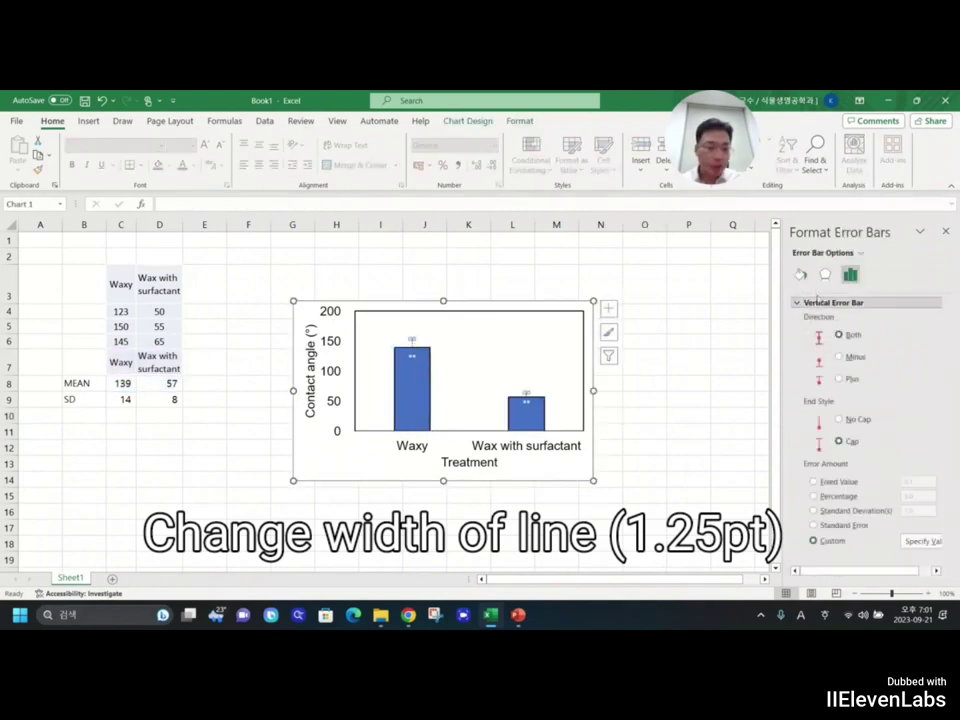
Step: Make the error bars solid lines and enlarge the chart by dragging its corner
click(825, 274)
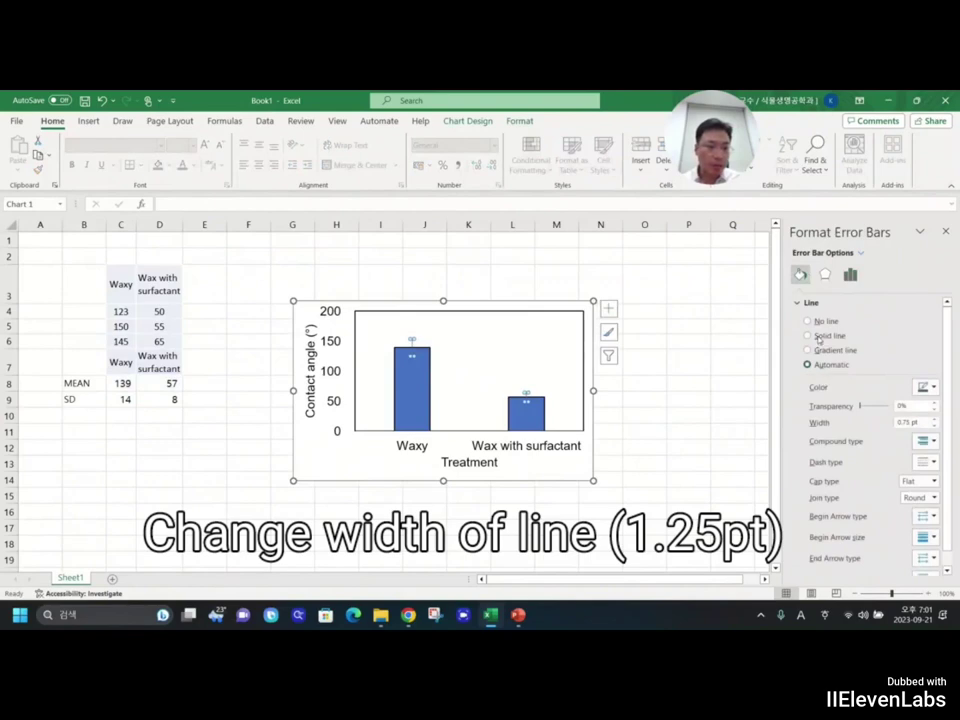
click(808, 335)
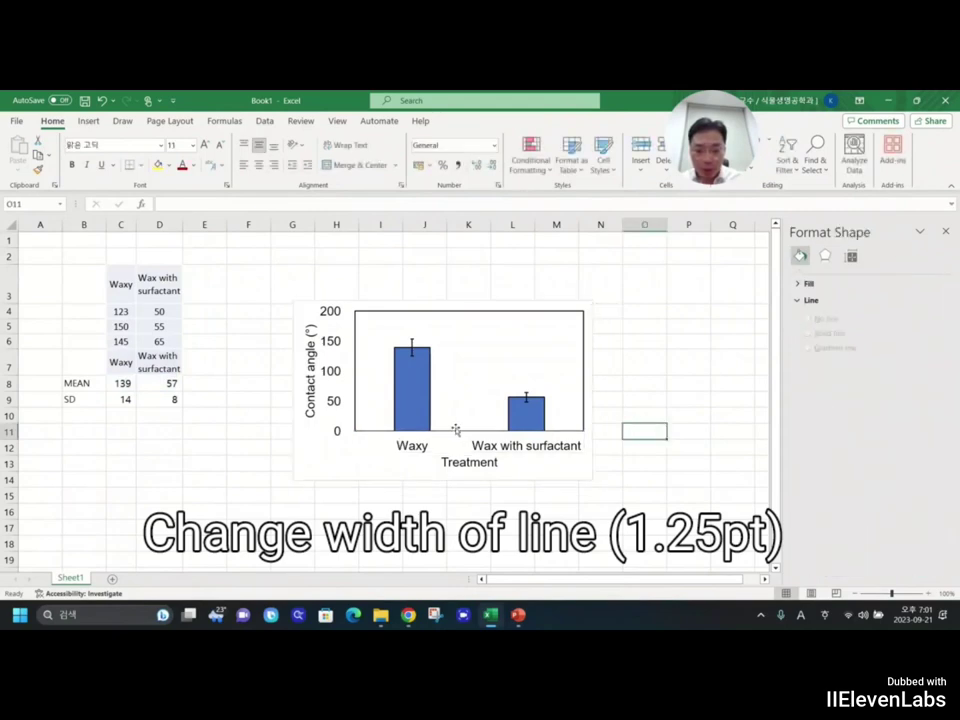
click(443, 390)
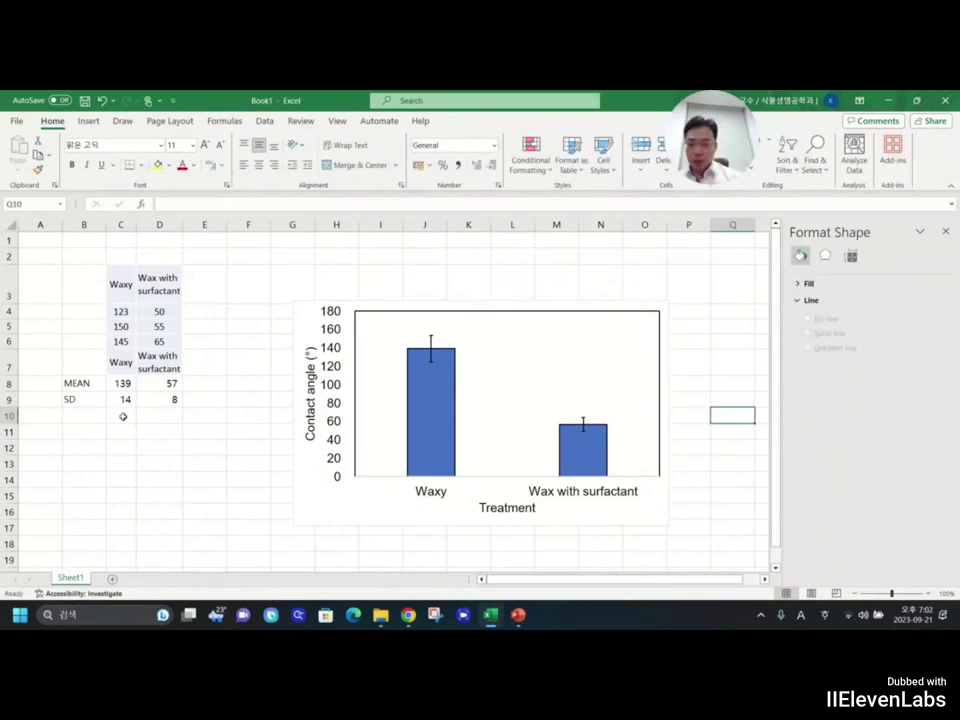
click(121, 415)
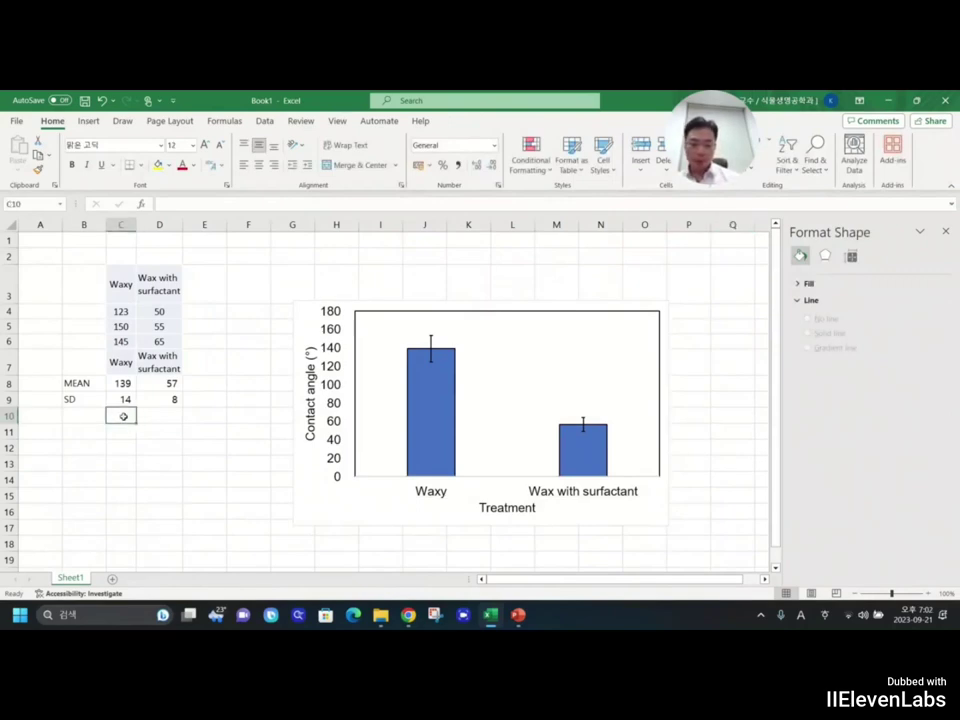
Step: Enter =TTEST(C4:C6,D4:D6,2,2) in C10 to compare Waxy with Wax with surfactant
text(=)
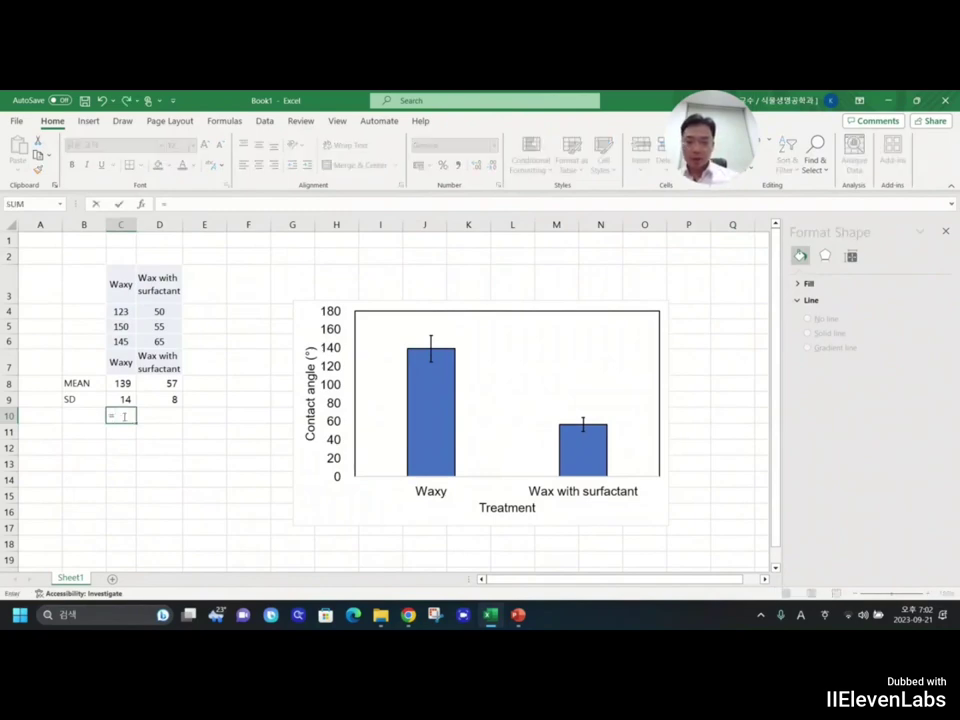
text(t)
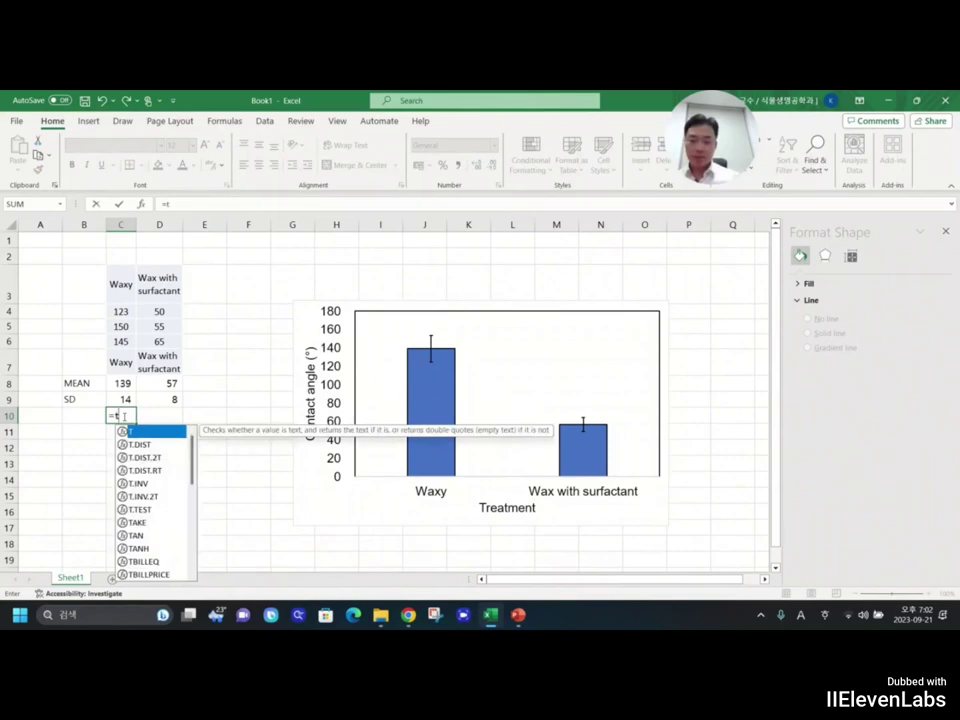
text(test()
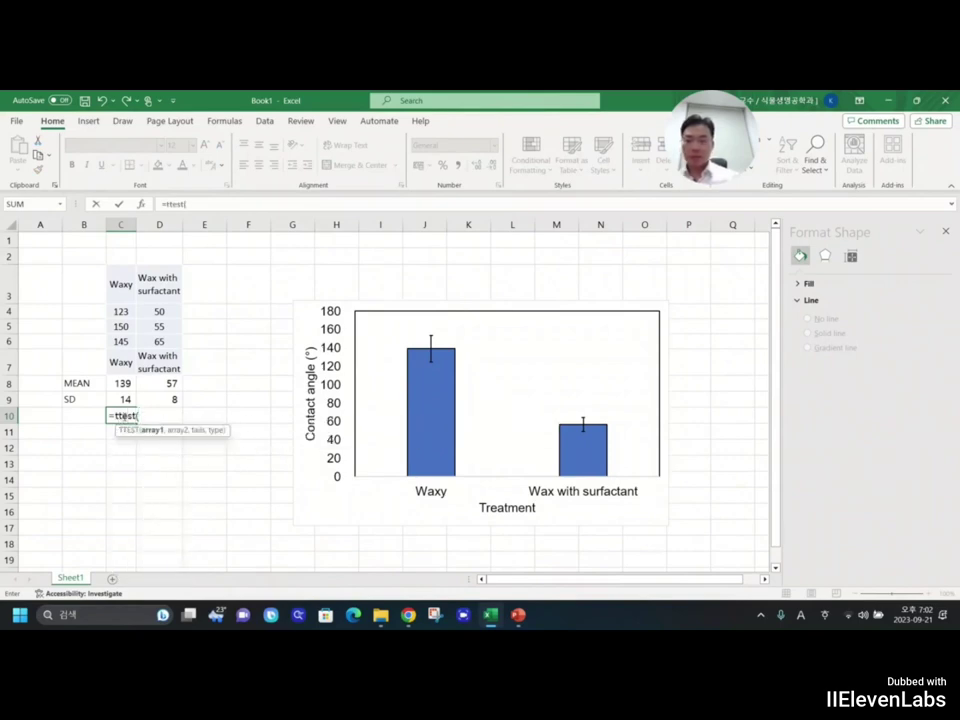
drag(120, 311, 120, 341)
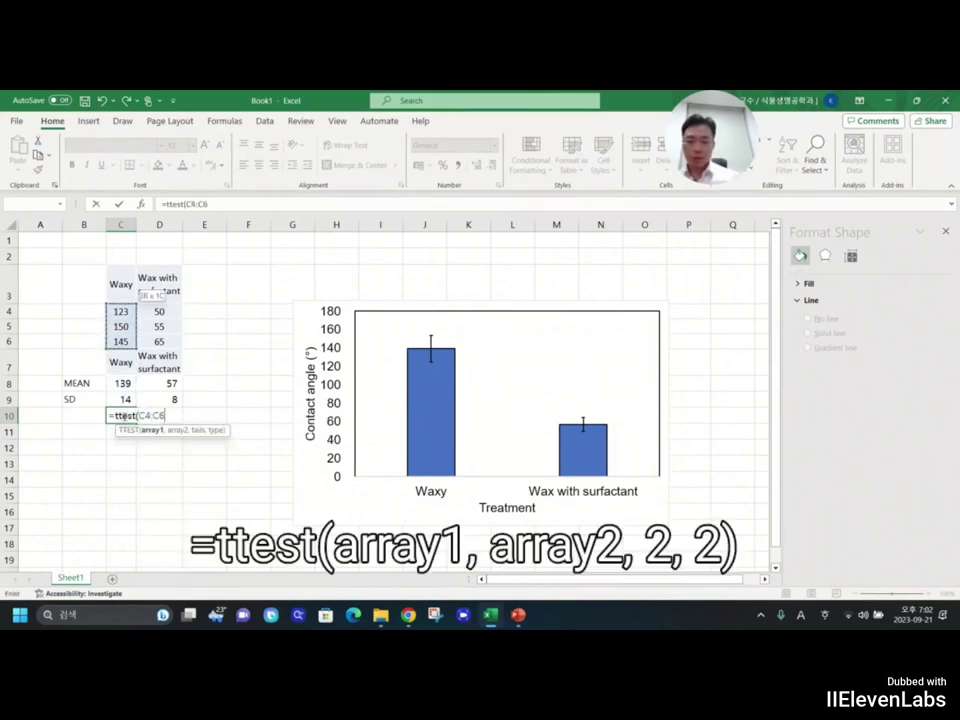
click(159, 341)
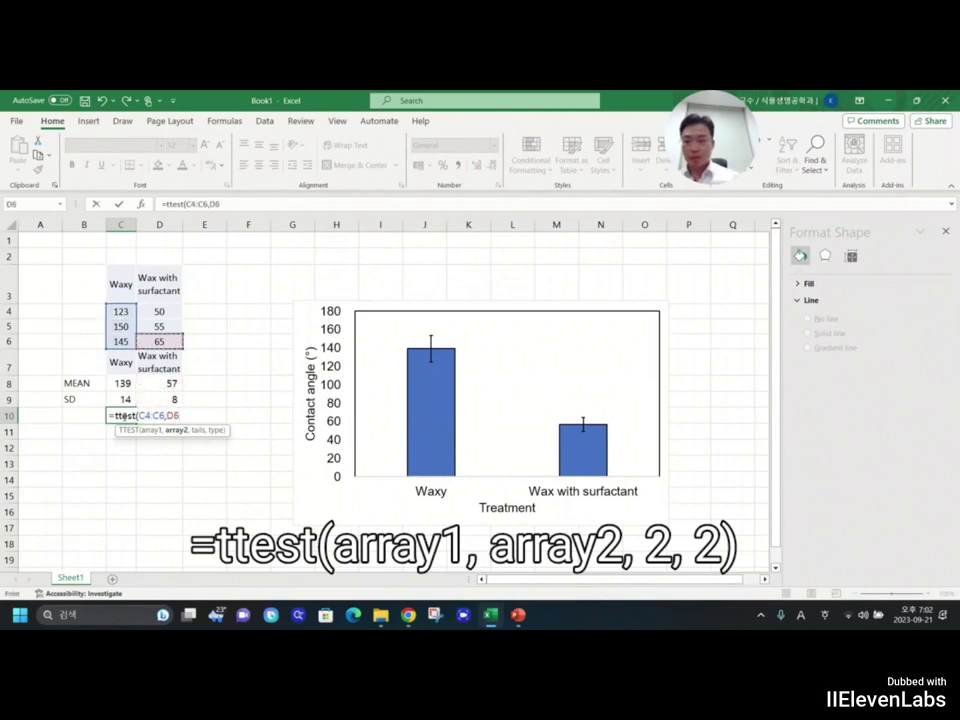
text(D4:D6,2,)
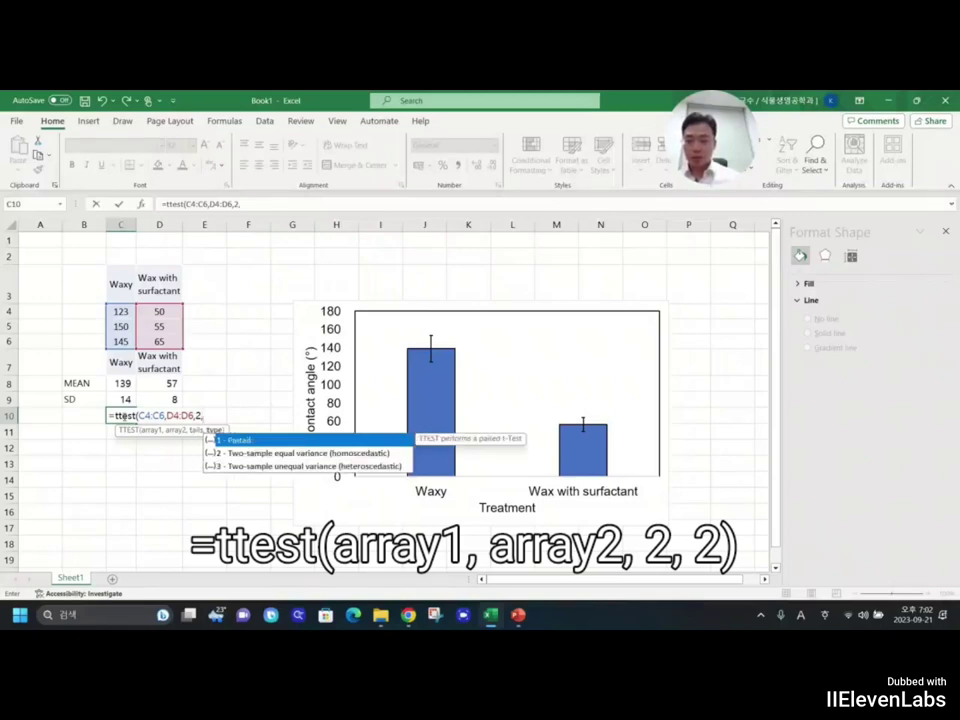
text(2))
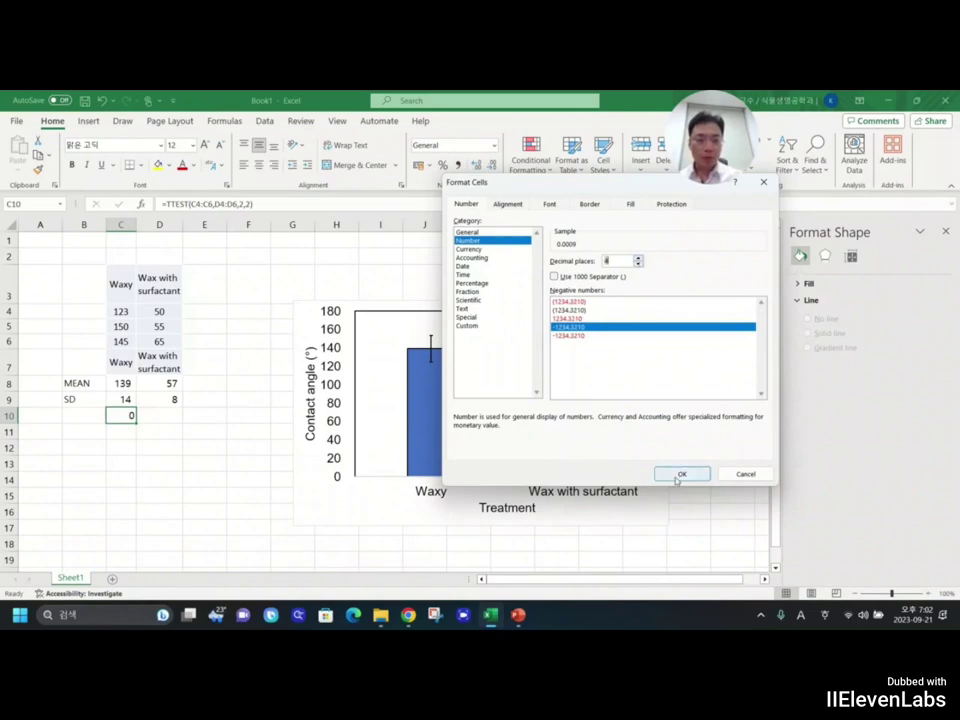
Step: Format C10 as a number with 4 decimal places (0.0009) and copy the chart
key(ctrl+1)
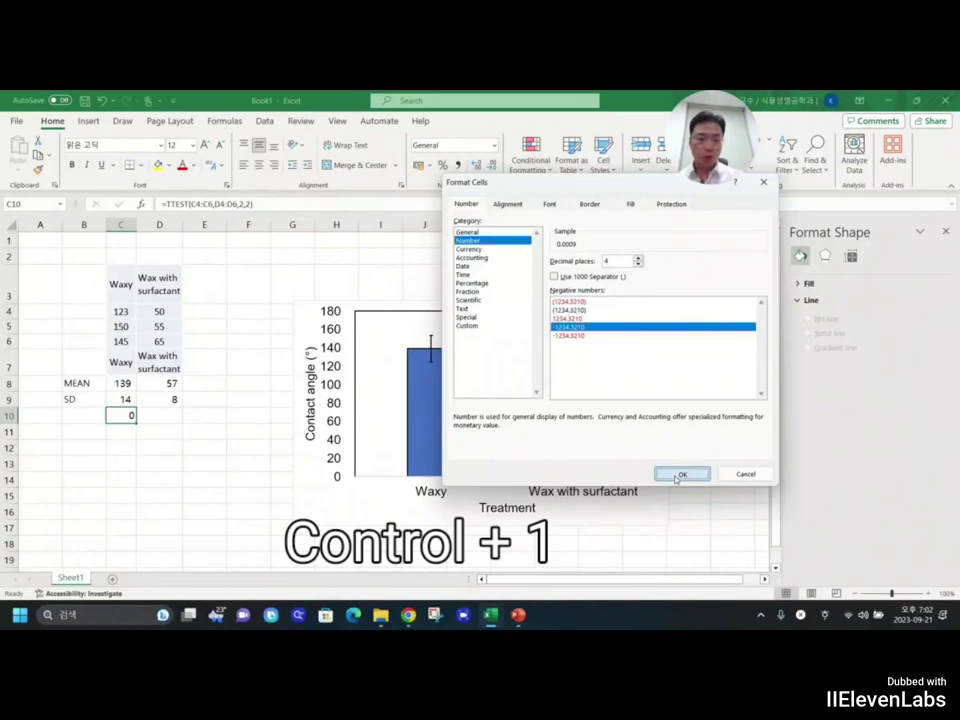
click(682, 473)
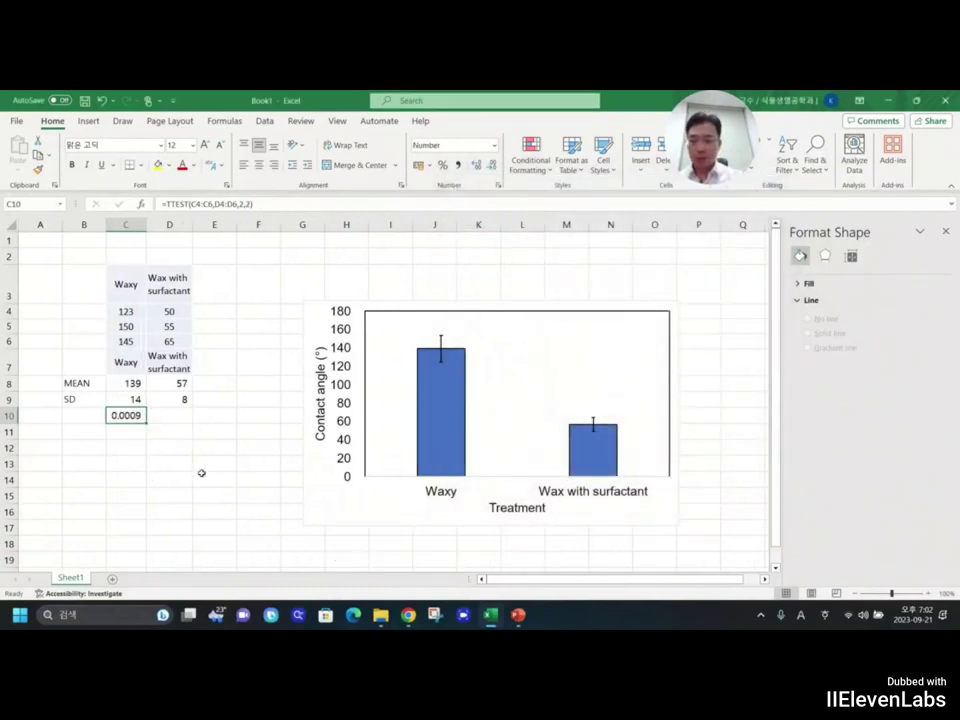
mouse_move(489, 614)
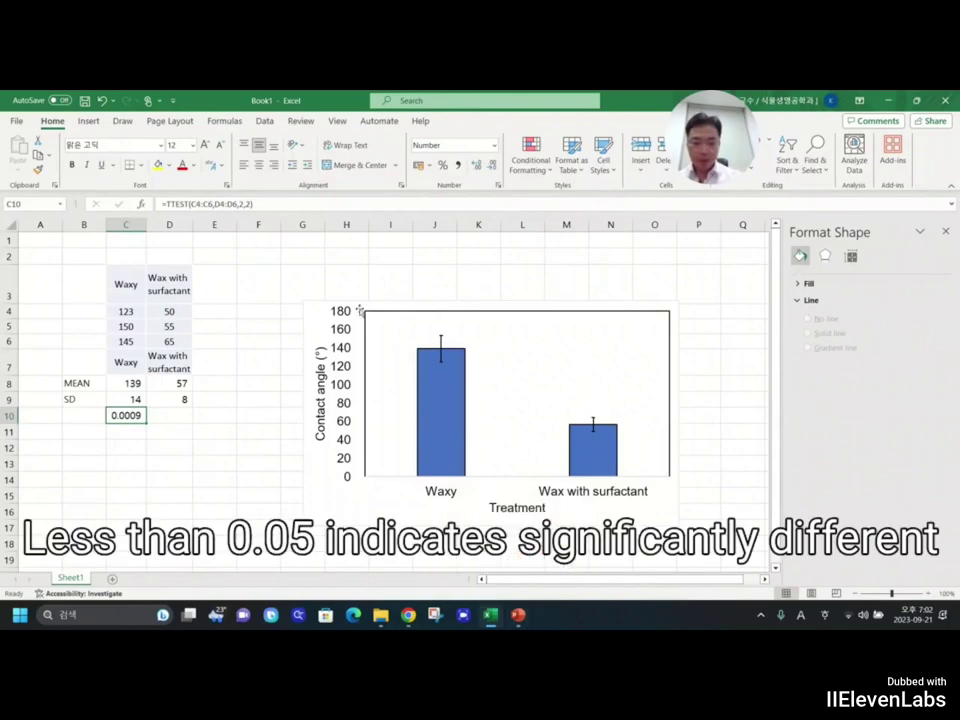
click(490, 413)
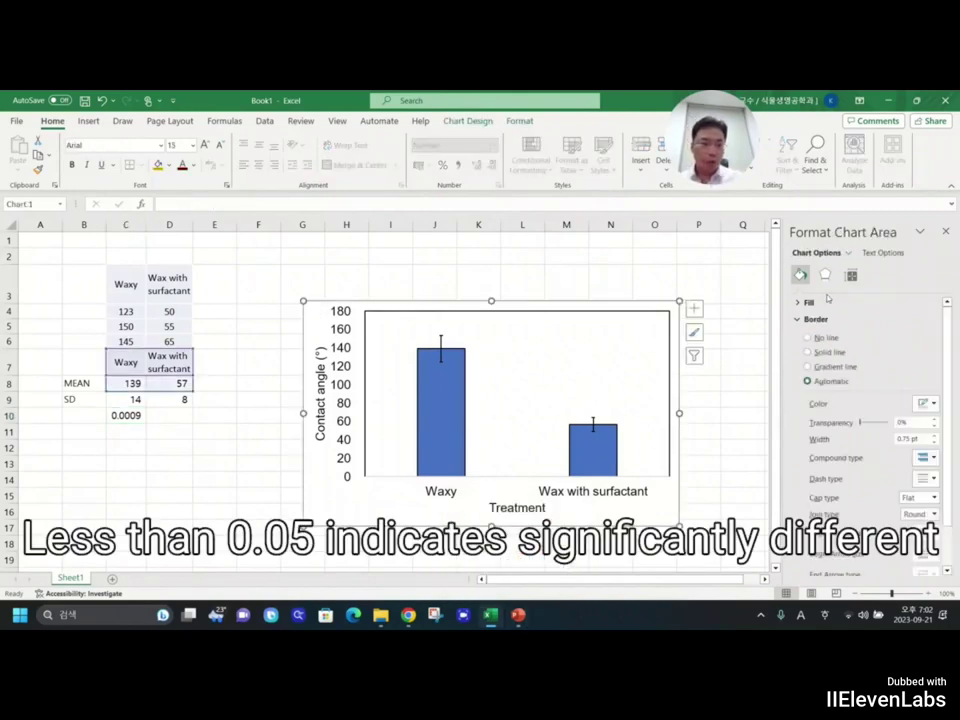
click(810, 337)
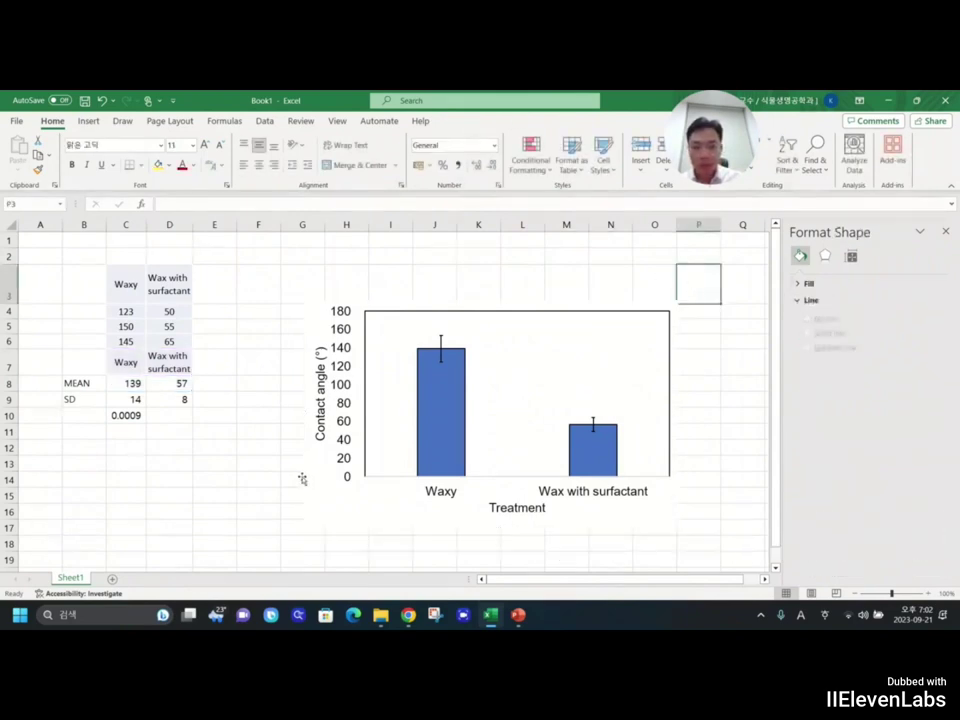
click(490, 413)
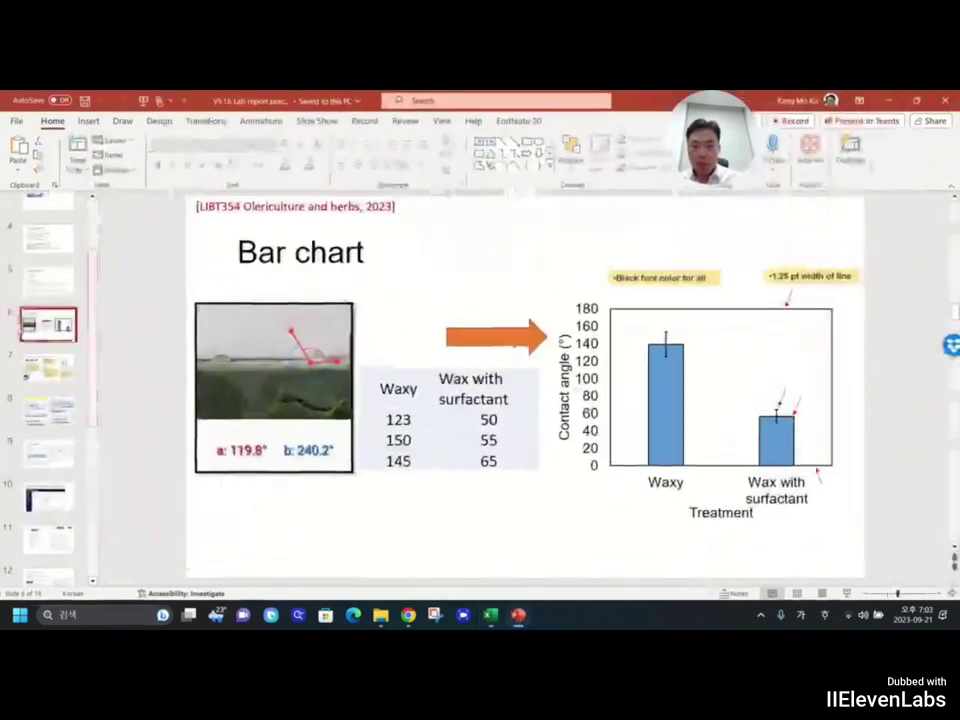
Step: Paste the Excel chart onto a new slide 7 and pick the Line shape
click(47, 367)
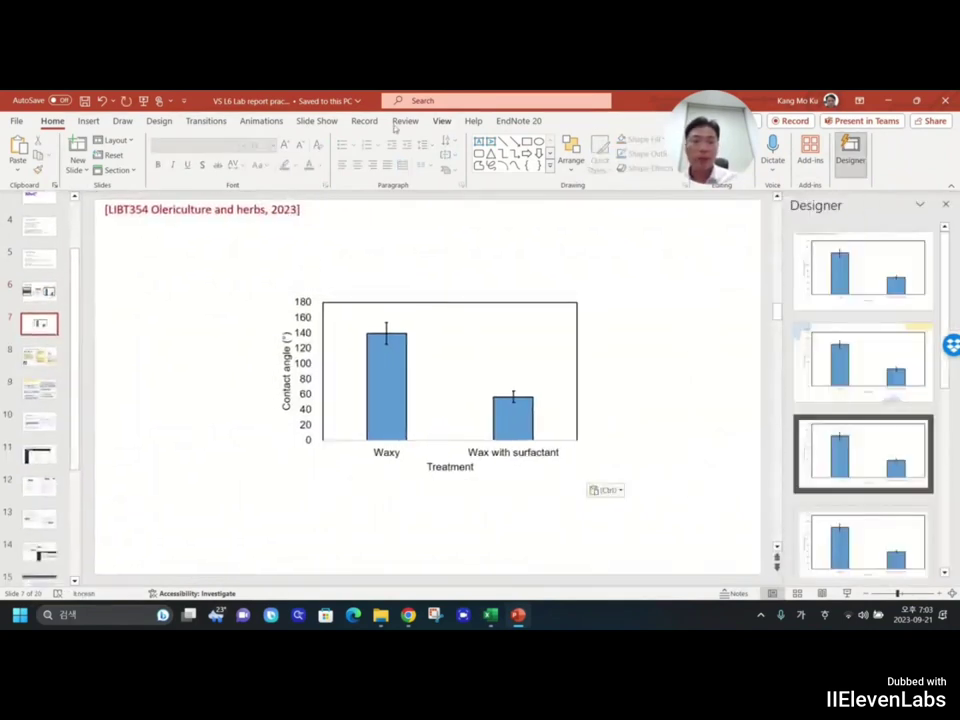
click(89, 121)
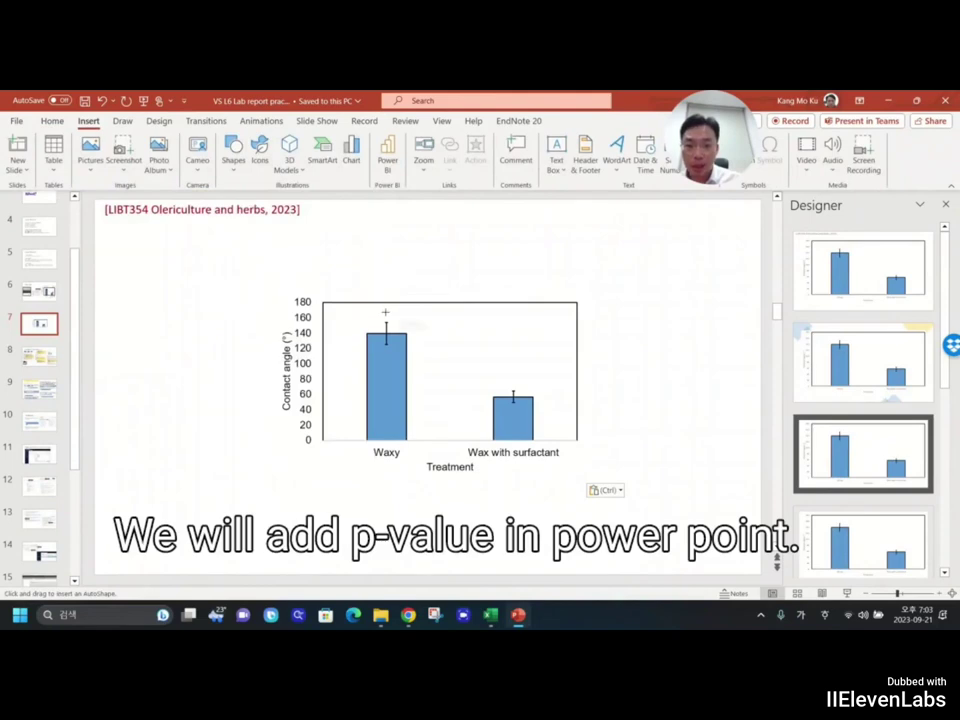
Step: Draw a horizontal line above both bars and make it thick and black
drag(385, 311, 518, 311)
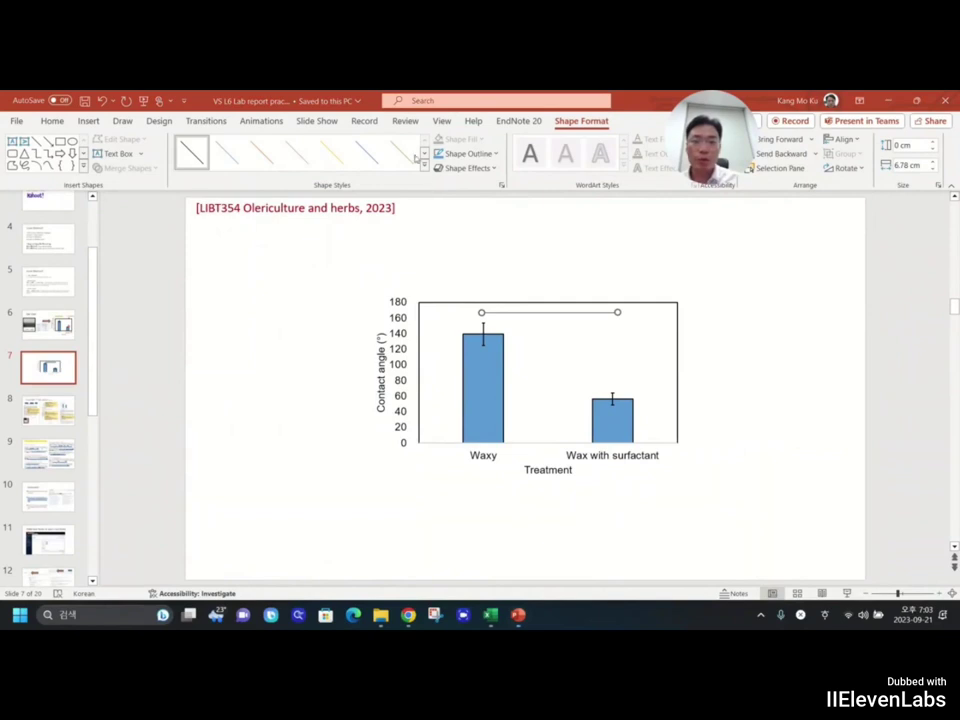
mouse_move(414, 161)
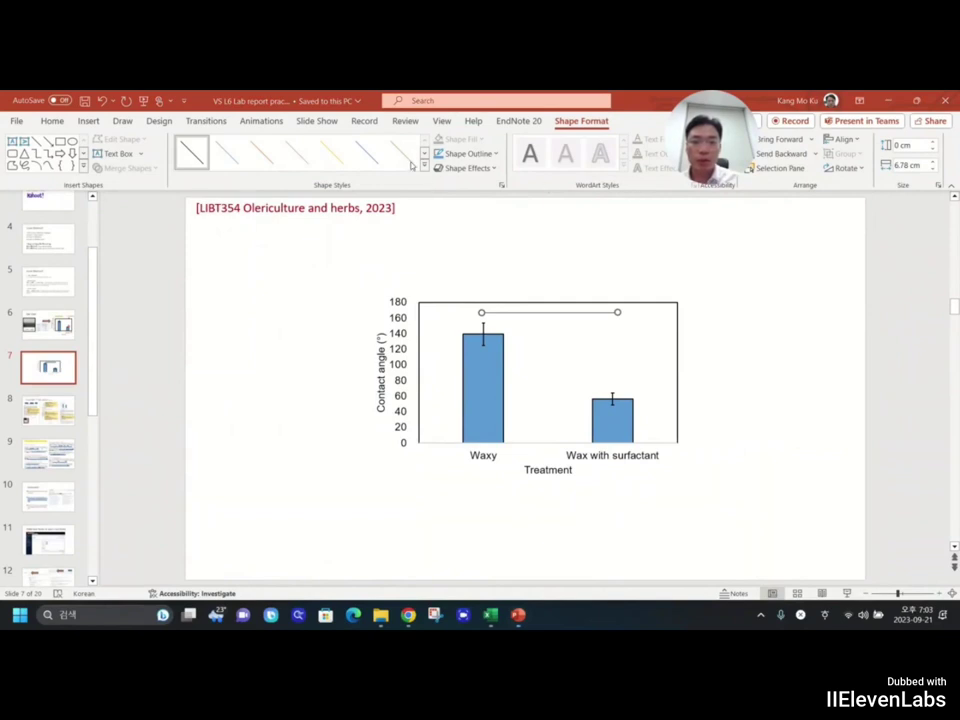
mouse_move(787, 242)
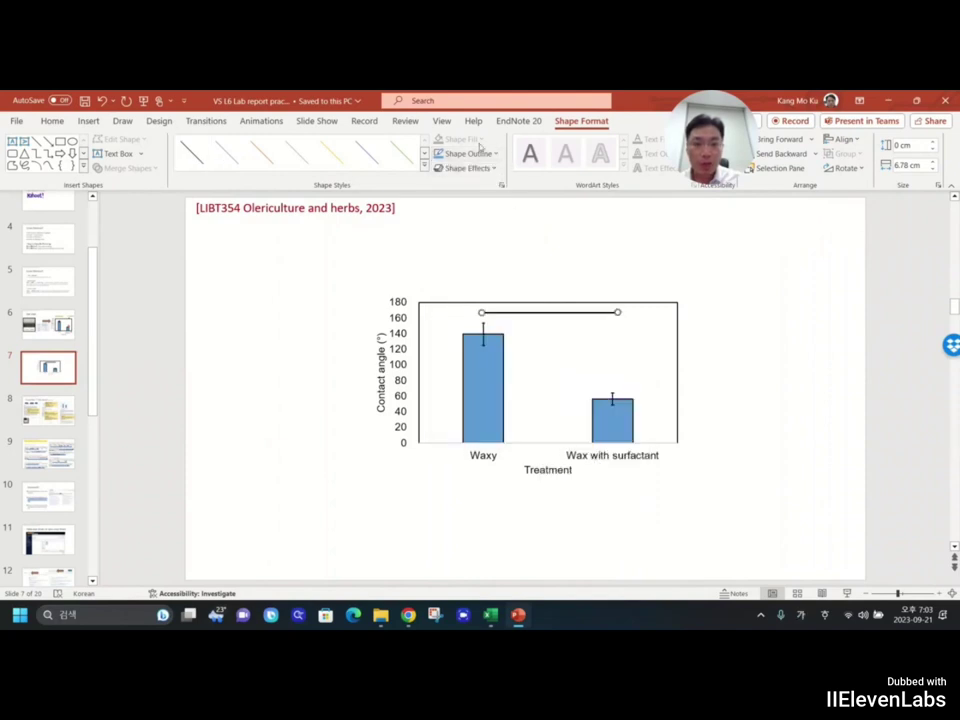
click(467, 153)
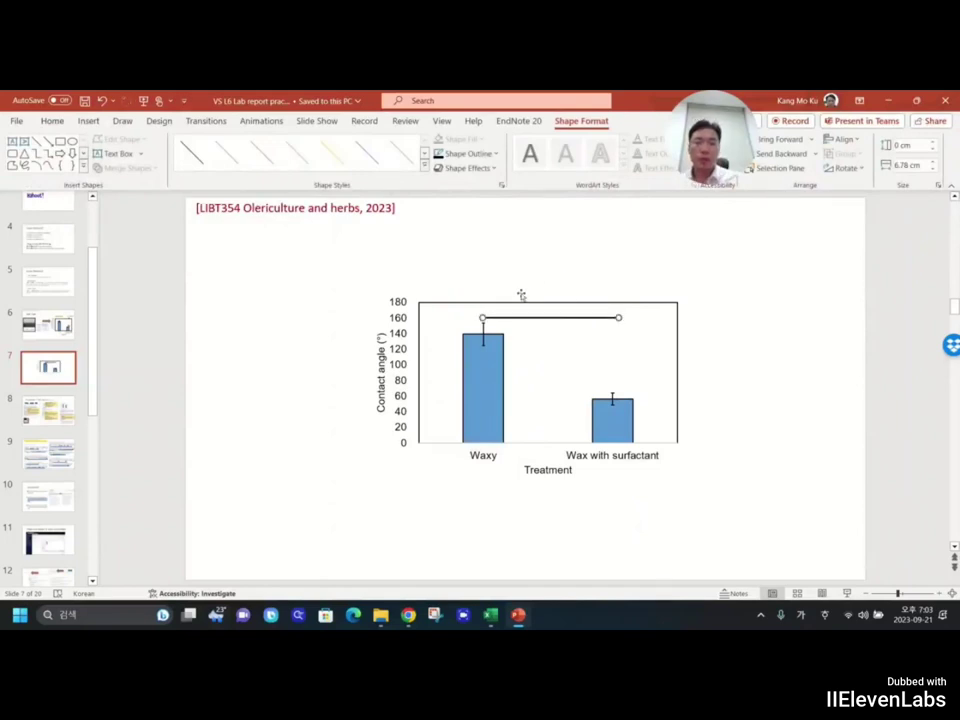
click(525, 375)
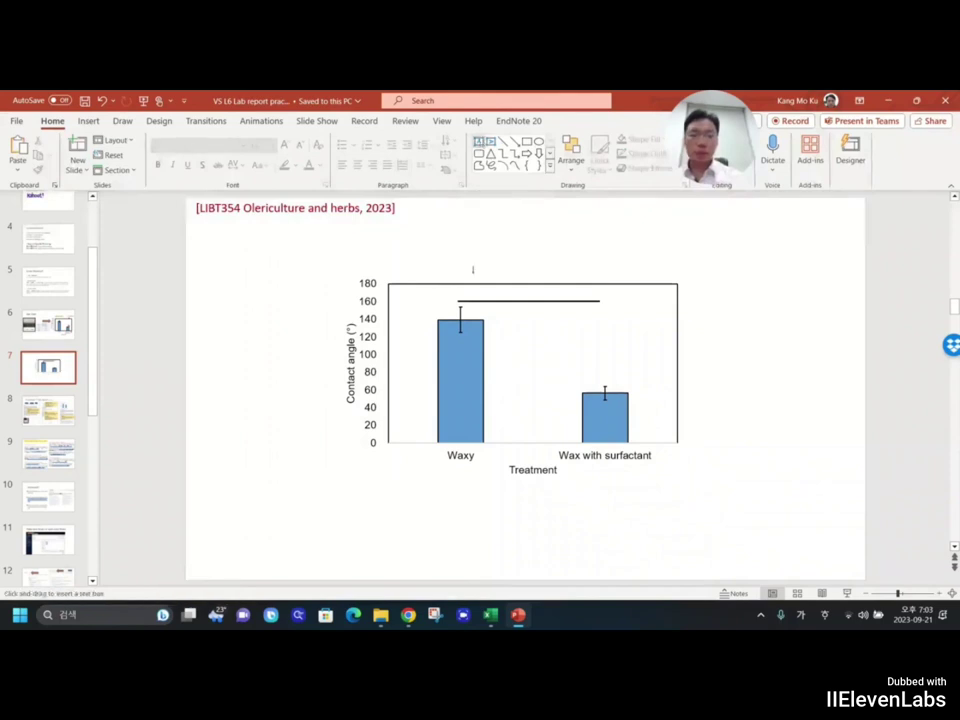
Step: Add a 'P<0.001' text box and position it centred above the line
click(475, 300)
text(P<0.001)
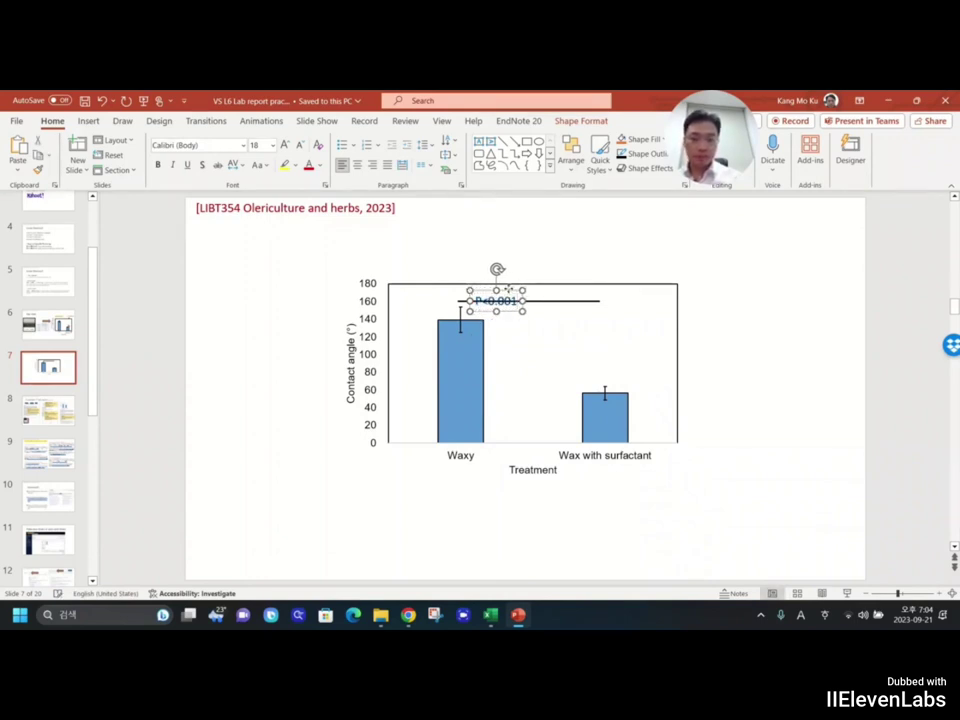
drag(497, 300, 518, 293)
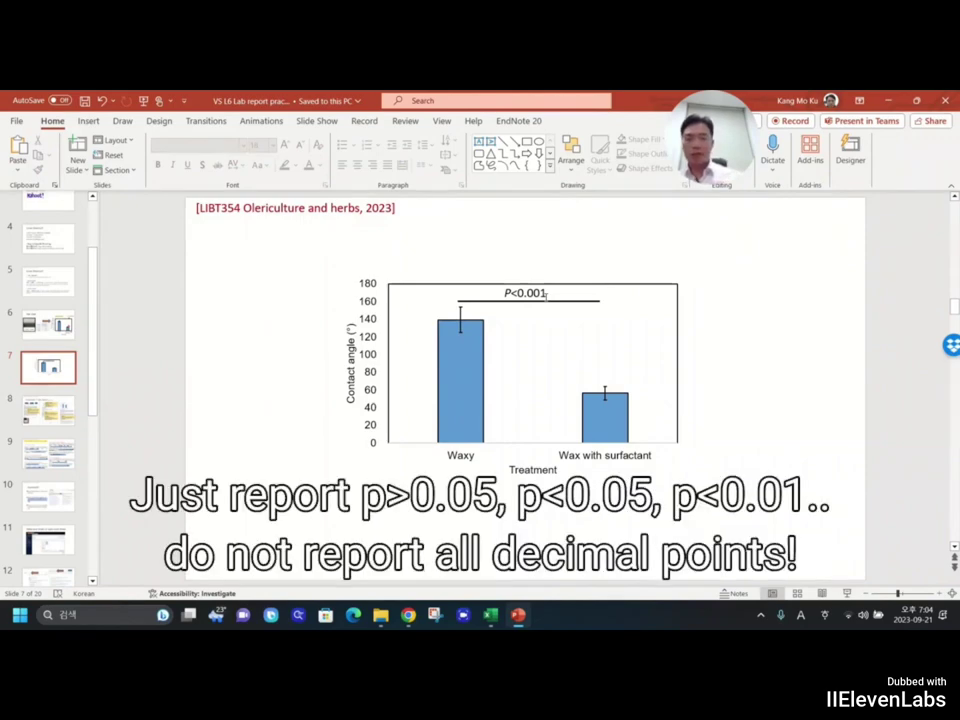
click(525, 292)
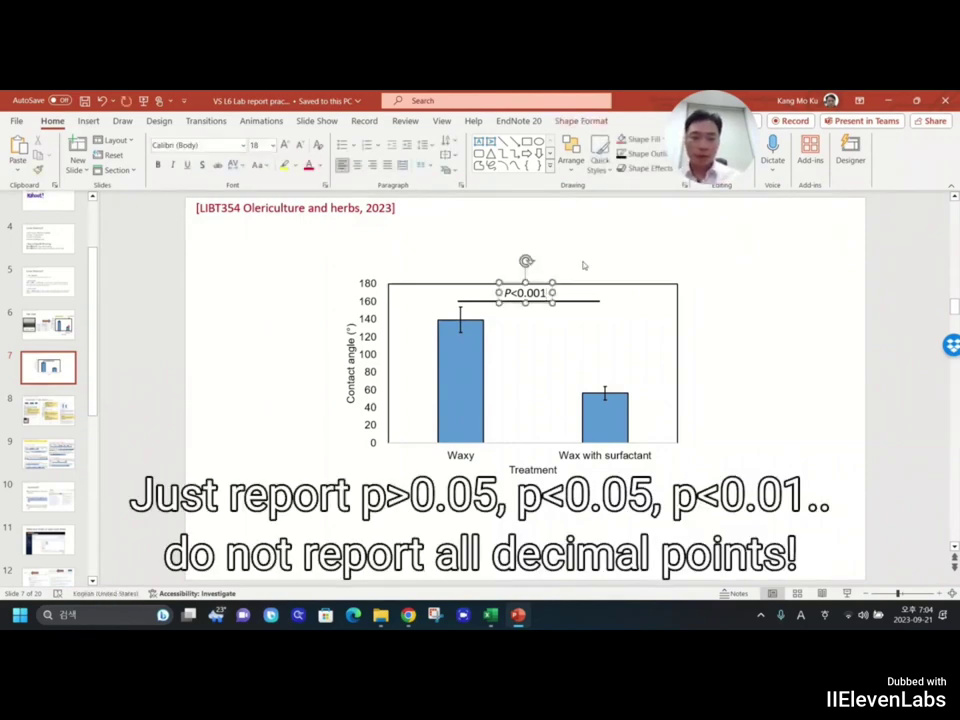